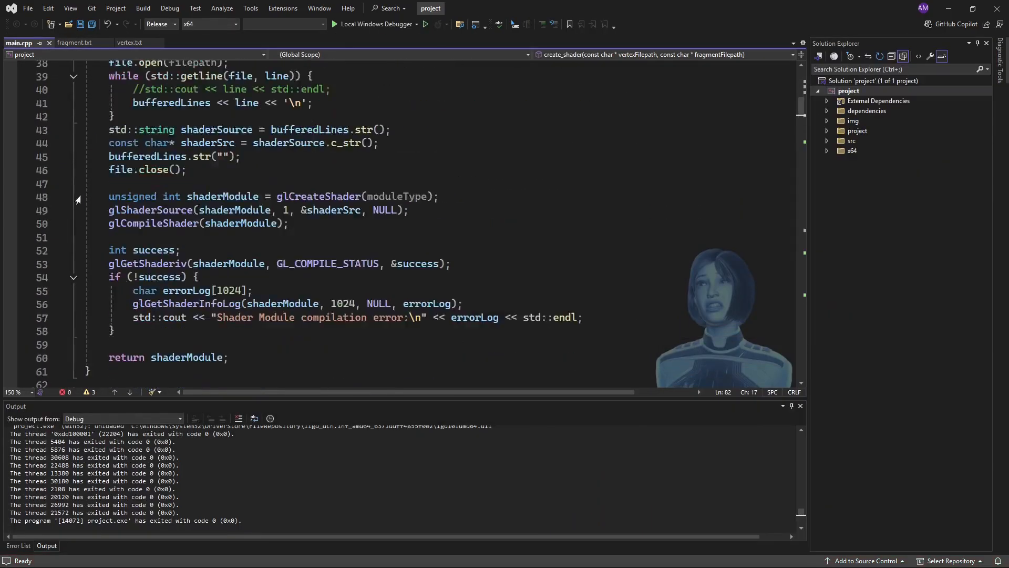
Wrap the render loop's cube transform loop through glDrawArraysInstanced in a /* */ block comment.
{"action": "scroll", "scroll_direction": "down", "scroll_amount": 3}
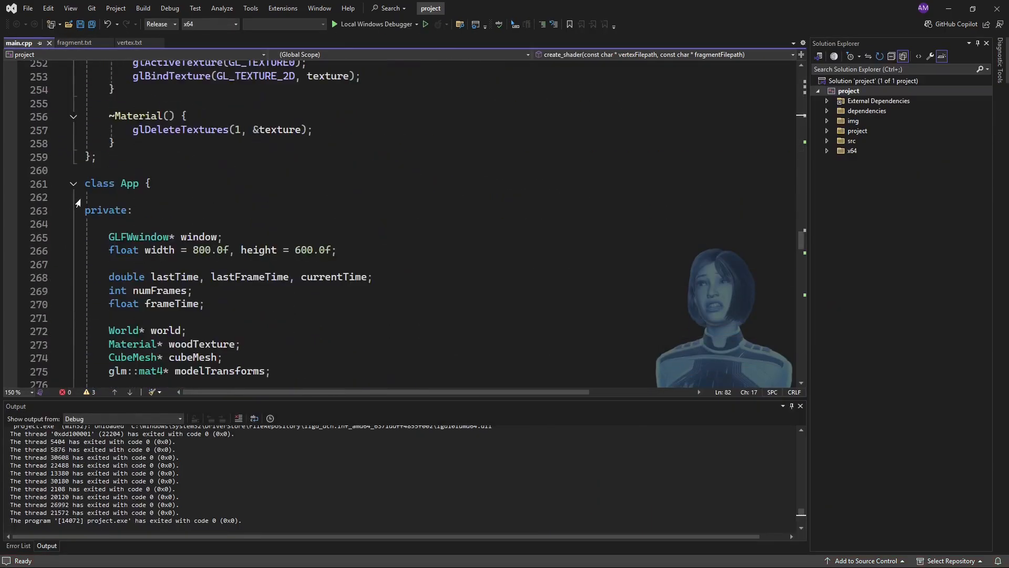
{"action": "scroll", "scroll_direction": "down", "scroll_amount": 3}
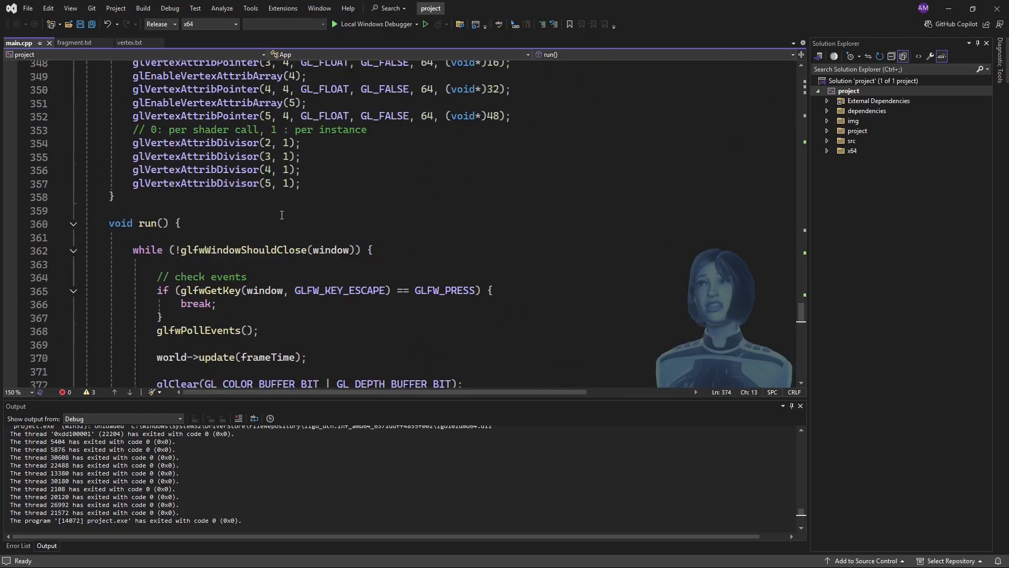
{"action": "scroll", "scroll_direction": "down", "scroll_amount": 3}
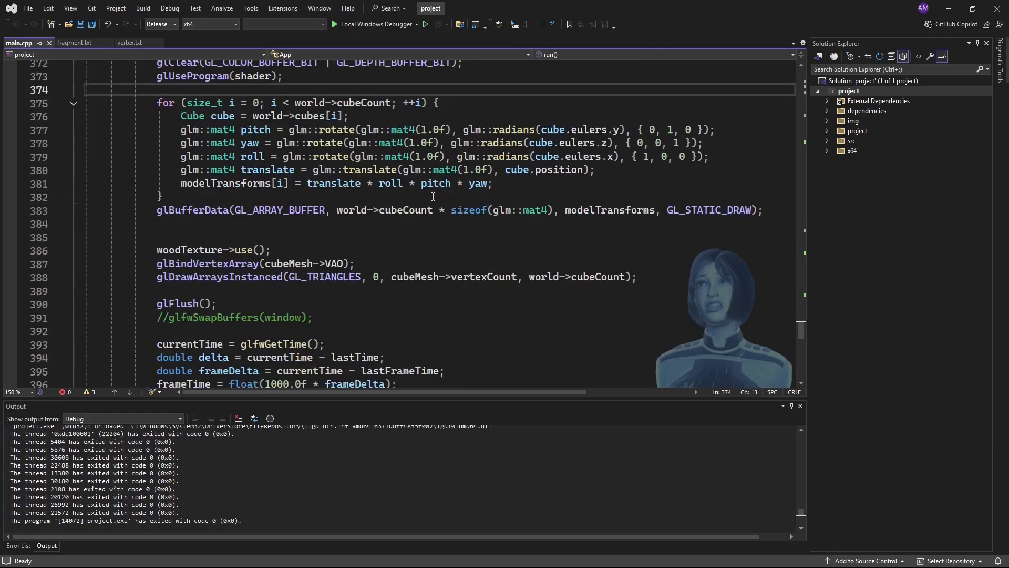
{"action": "type", "text": "/"}
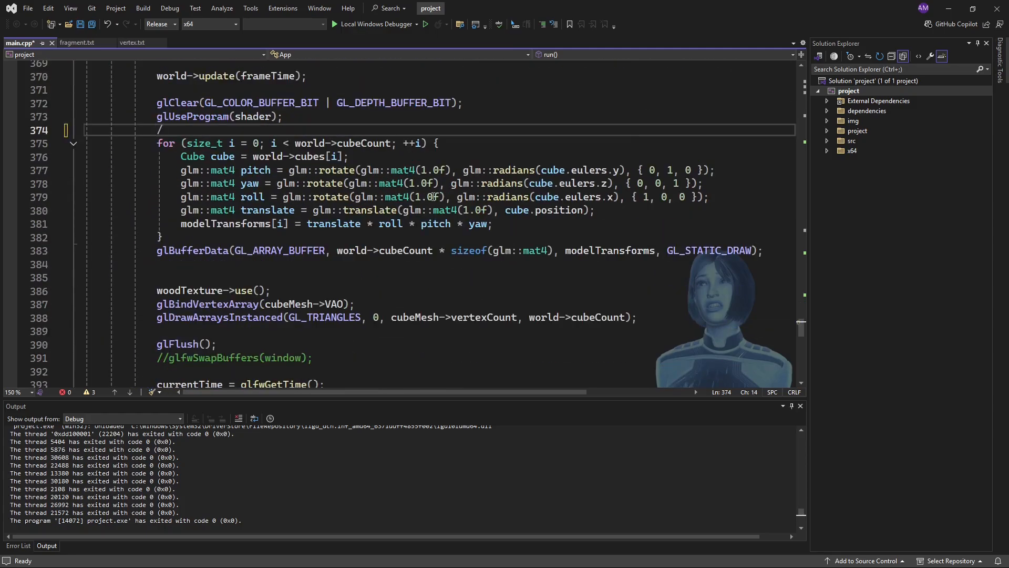
{"action": "type", "text": "*"}
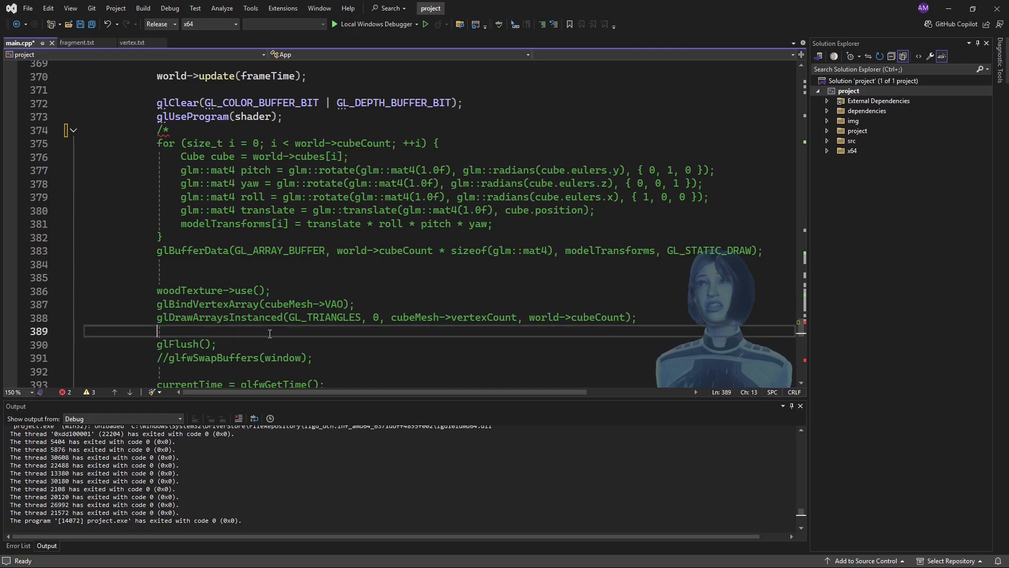
{"action": "type", "text": "*"}
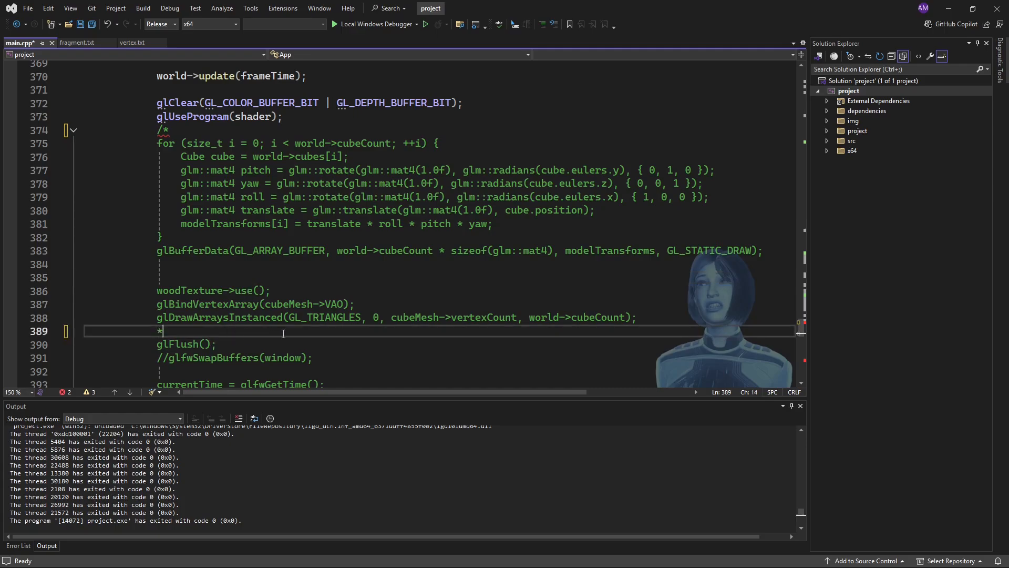
{"action": "type", "text": "/"}
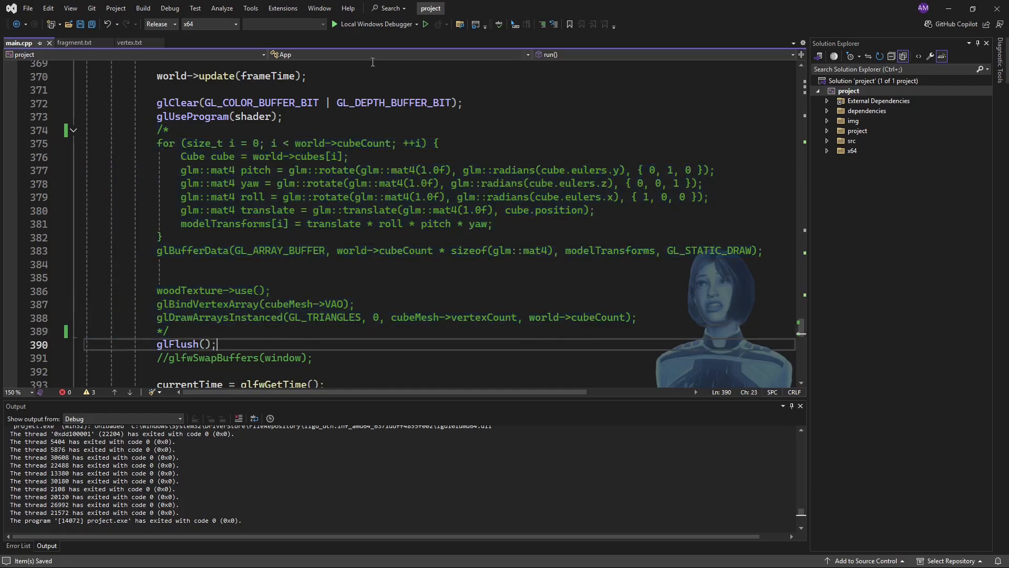
{"action": "mouse_move", "coordinate": [377, 24]}
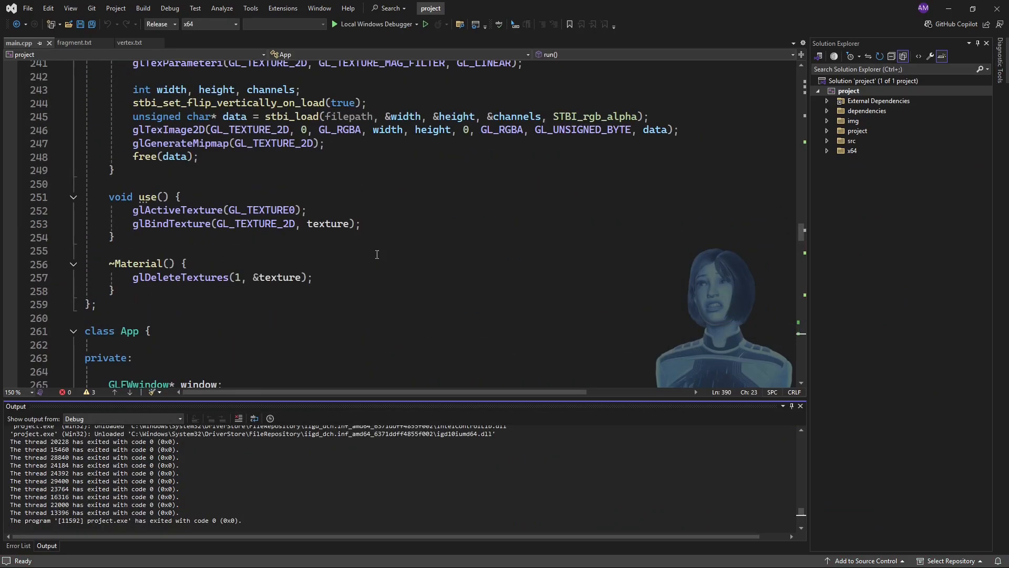
Close the Error List output panel at the bottom of the editor.
{"action": "left_click", "coordinate": [18, 545]}
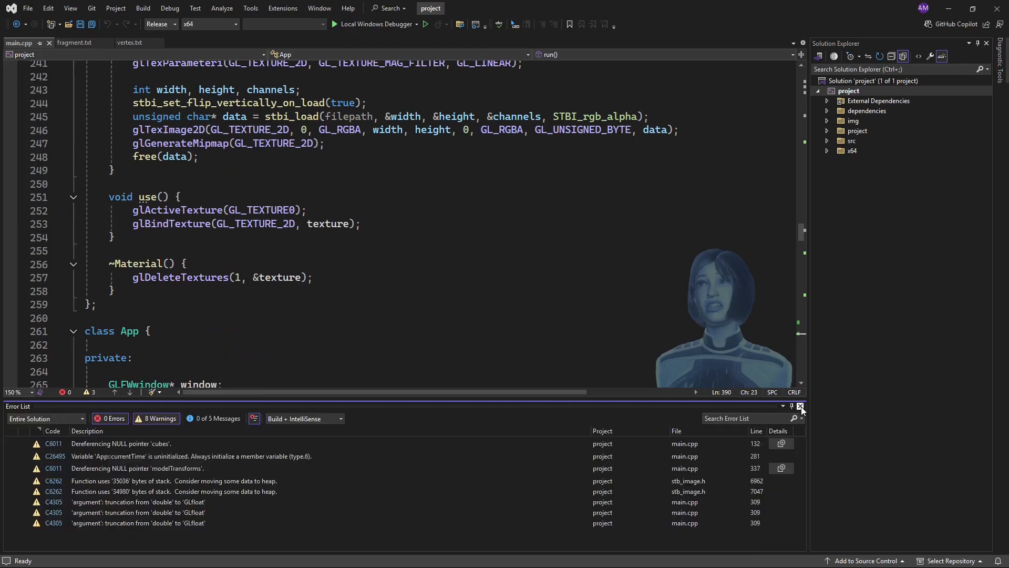
{"action": "left_click", "coordinate": [801, 407]}
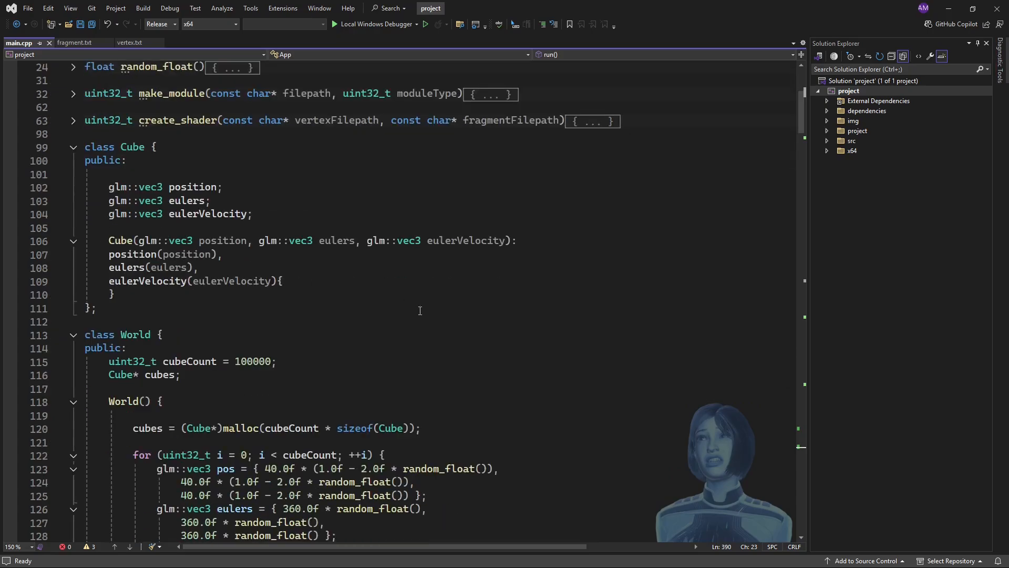
{"action": "scroll", "scroll_direction": "down", "scroll_amount": 3}
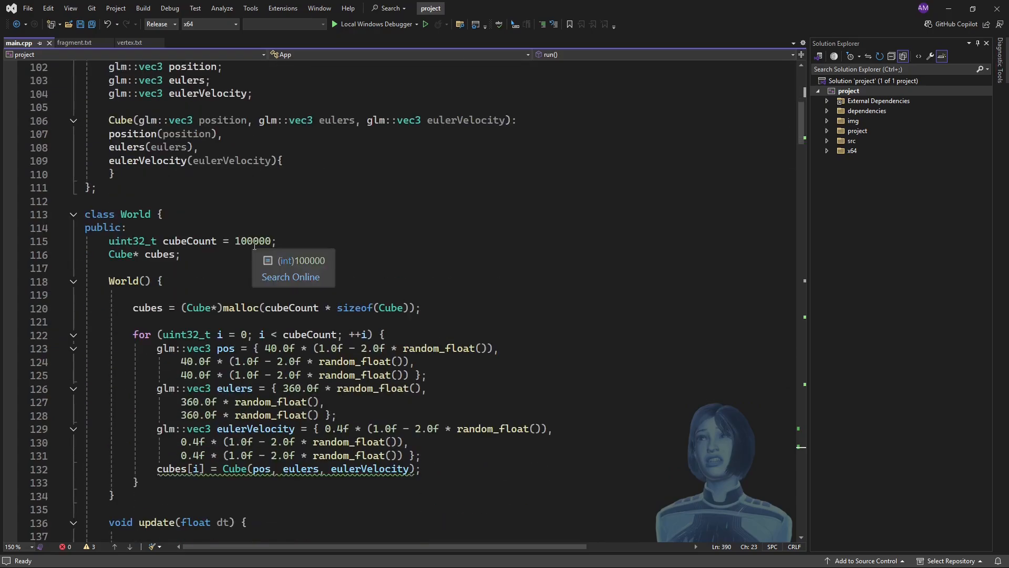
Inspect the 100000 cube count and the euler update statement in World::update.
{"action": "double_click", "coordinate": [252, 241]}
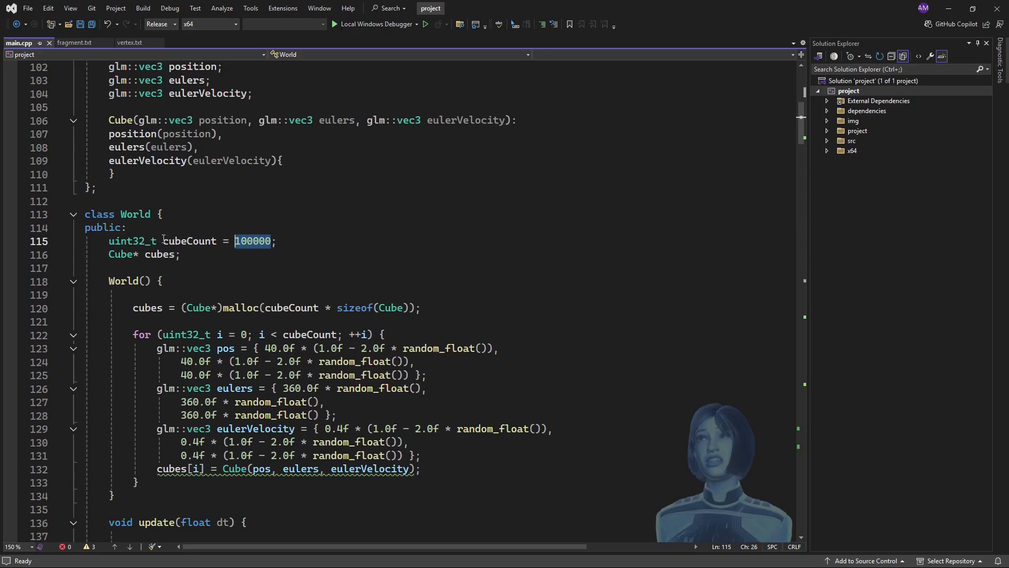
{"action": "mouse_move", "coordinate": [461, 257]}
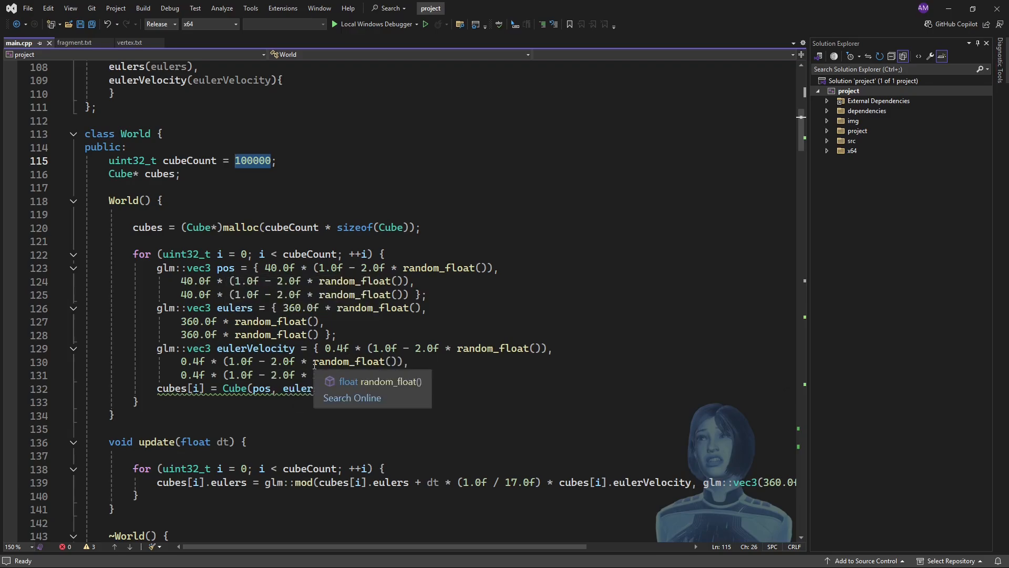
{"action": "scroll", "scroll_direction": "down", "scroll_amount": 3}
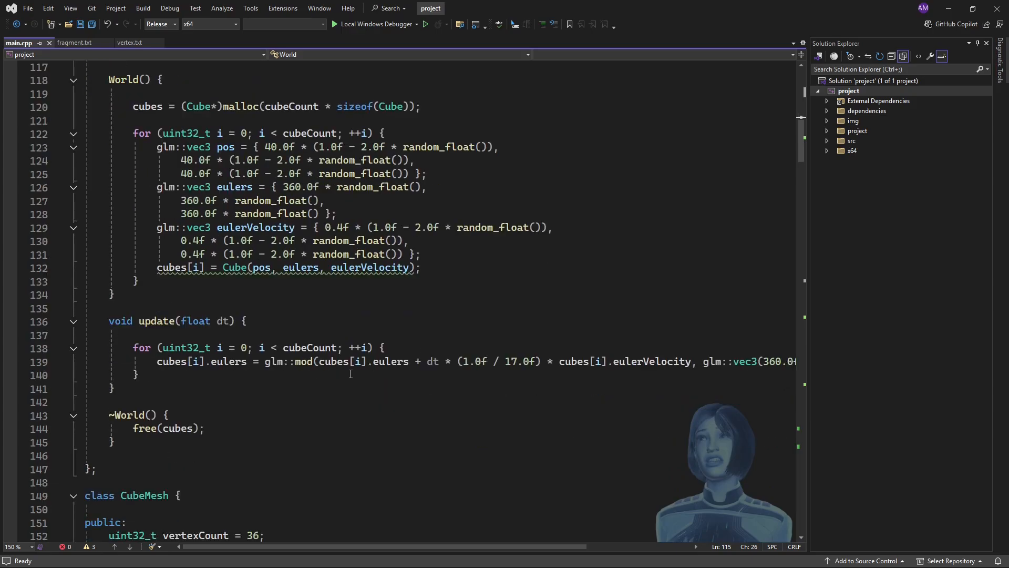
{"action": "left_click_drag", "start_coordinate": [157, 361], "coordinate": [368, 361]}
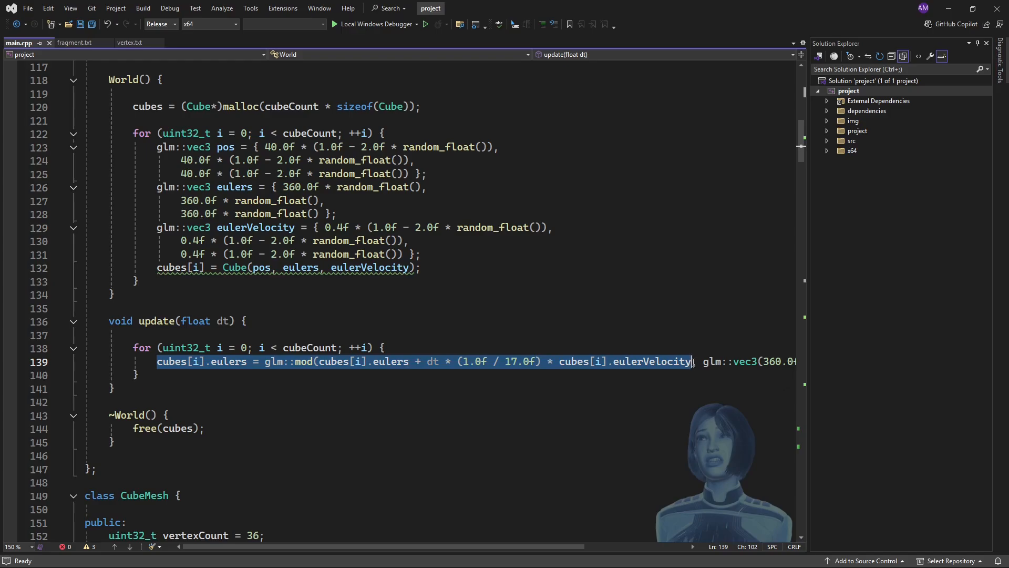
{"action": "left_click_drag", "start_coordinate": [694, 361], "coordinate": [761, 361]}
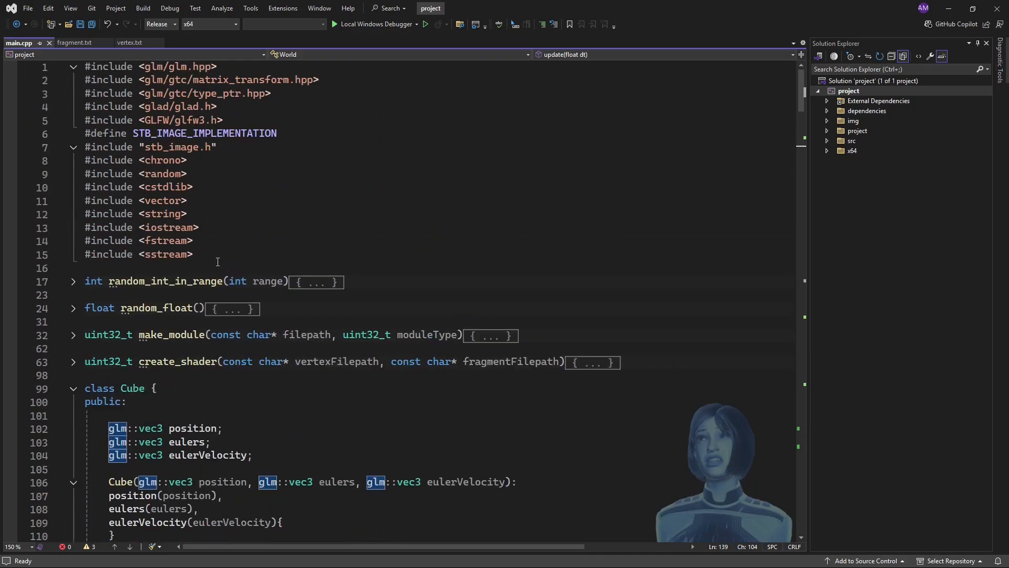
Add #include <immintrin.h> on a new line below #include <sstream>.
{"action": "key", "text": "Enter"}
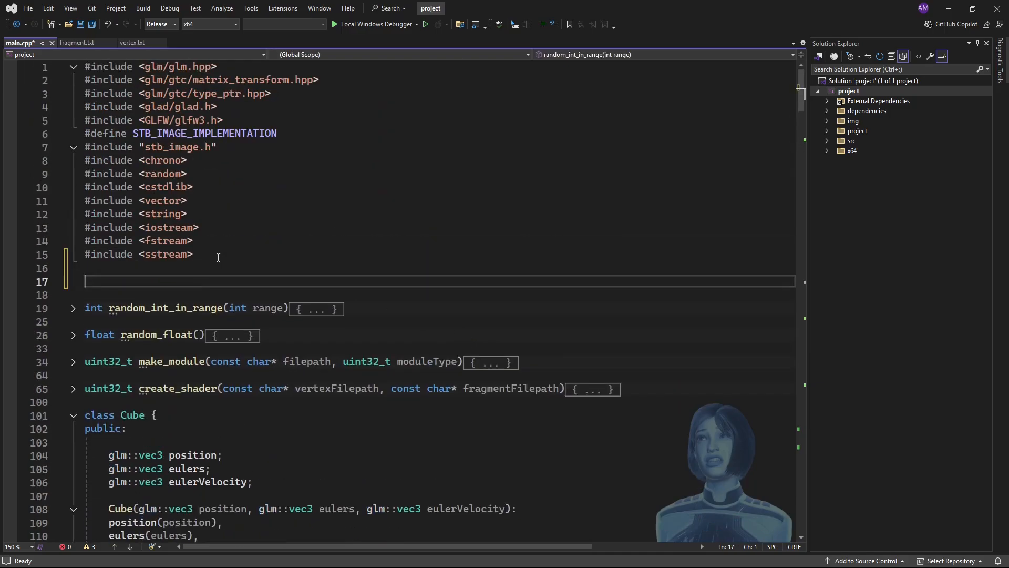
{"action": "type", "text": "#"}
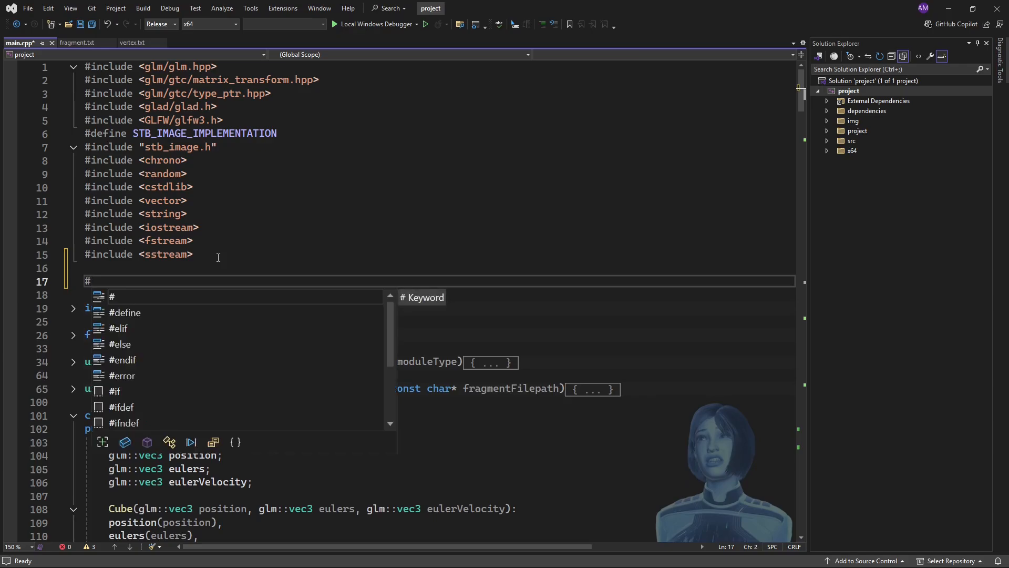
{"action": "type", "text": "inc"}
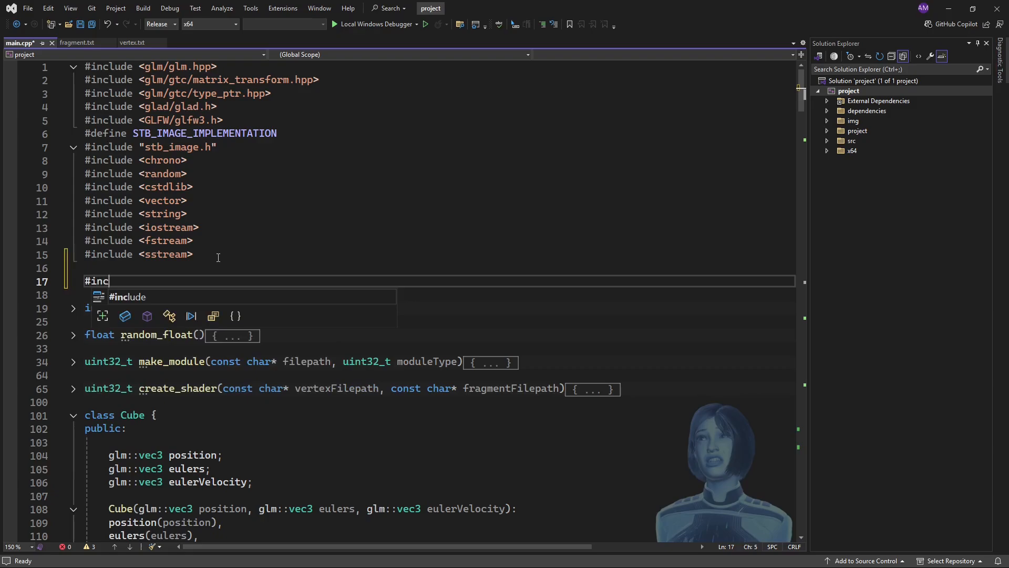
{"action": "type", "text": "lude <>"}
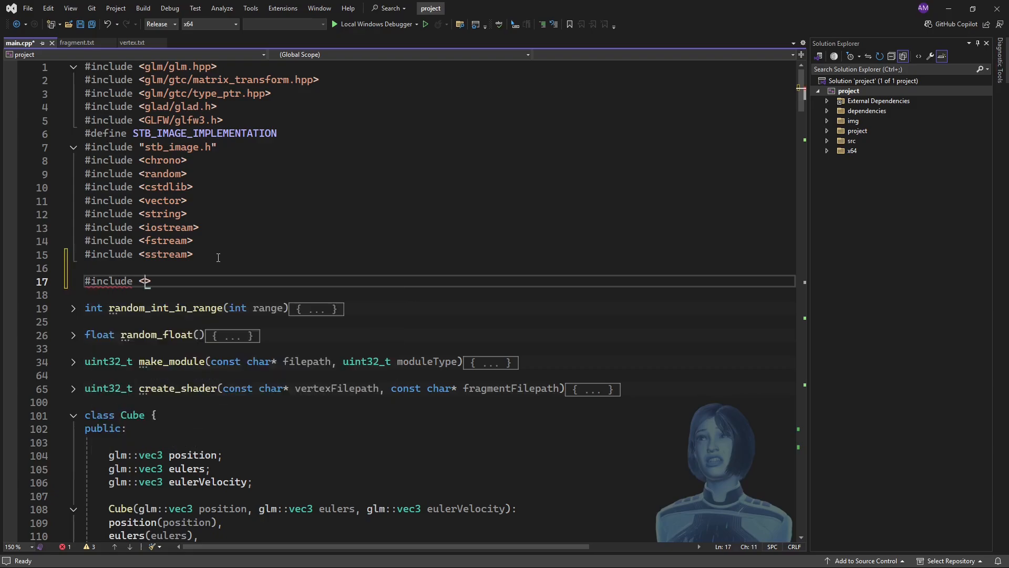
{"action": "type", "text": "imm"}
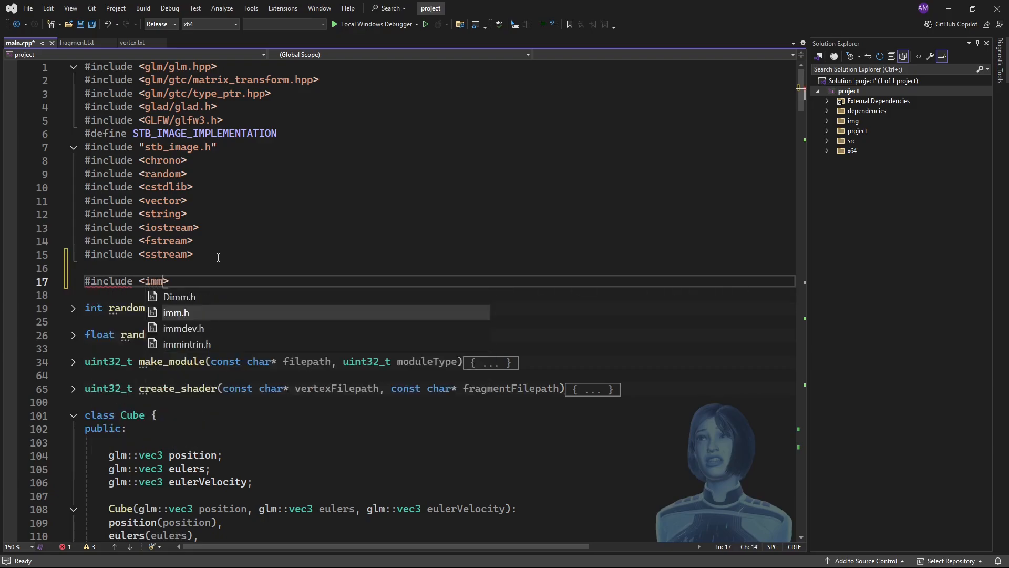
{"action": "mouse_move", "coordinate": [175, 313]}
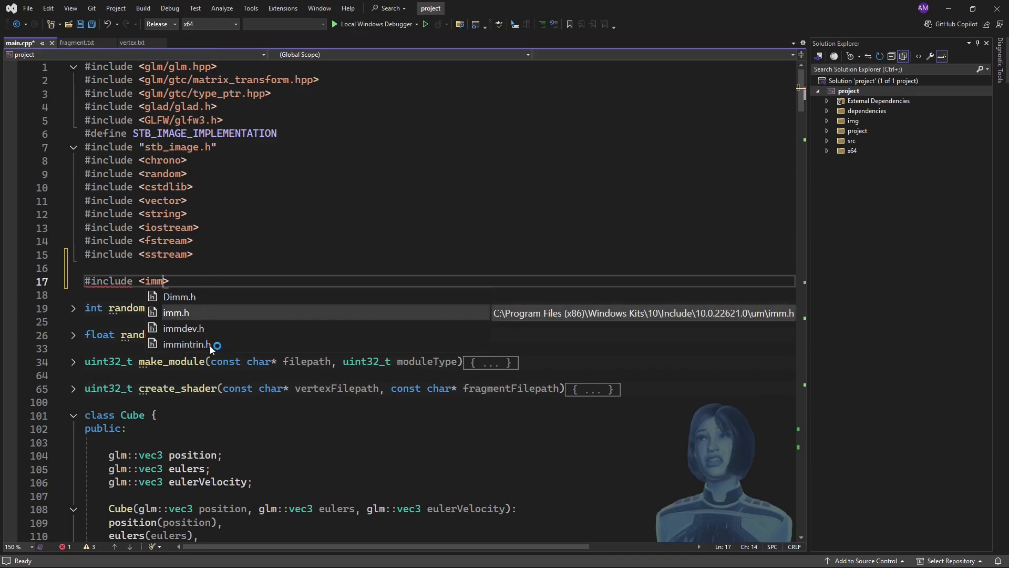
{"action": "double_click", "coordinate": [187, 344]}
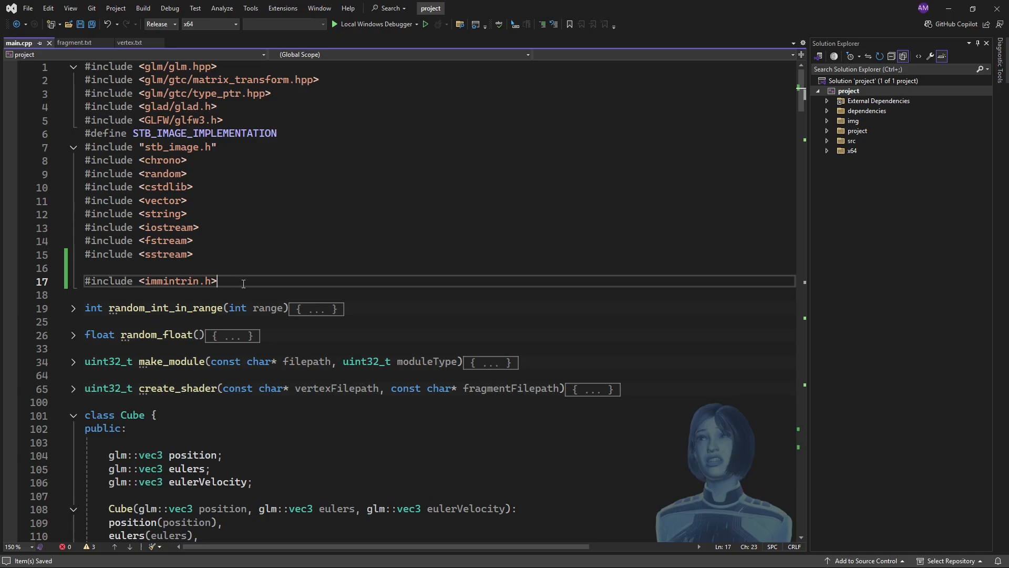
{"action": "scroll", "scroll_direction": "down", "scroll_amount": 3}
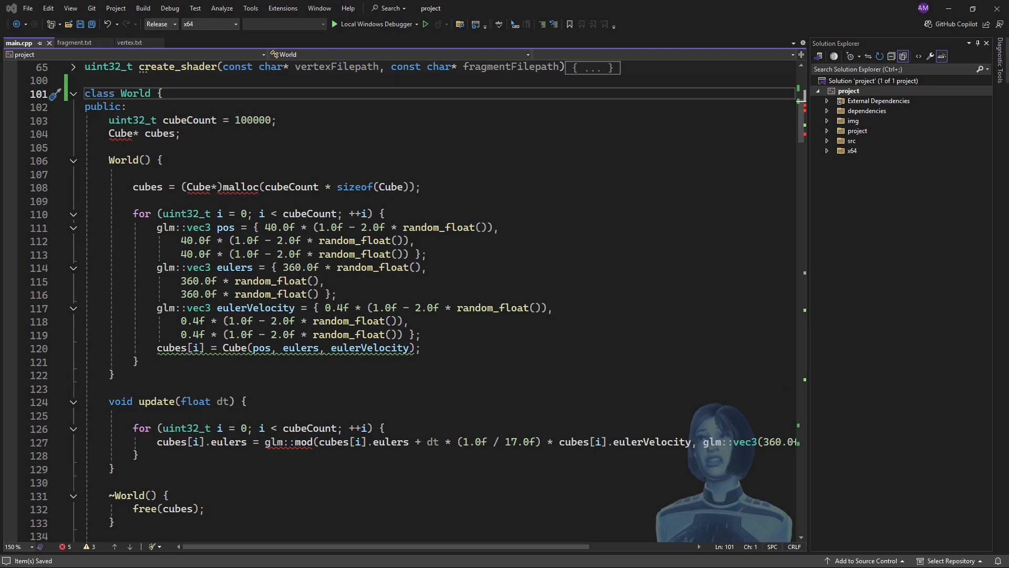
{"action": "mouse_move", "coordinate": [919, 172]}
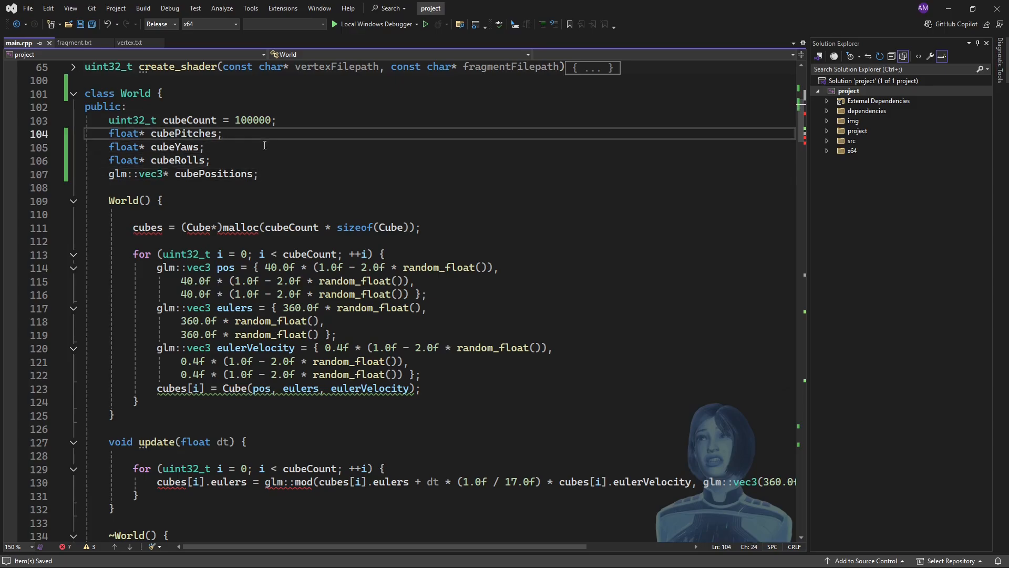
Select code in the World class to replace the Cube member with separate arrays.
{"action": "double_click", "coordinate": [213, 174]}
{"action": "type", "text": "\\"}
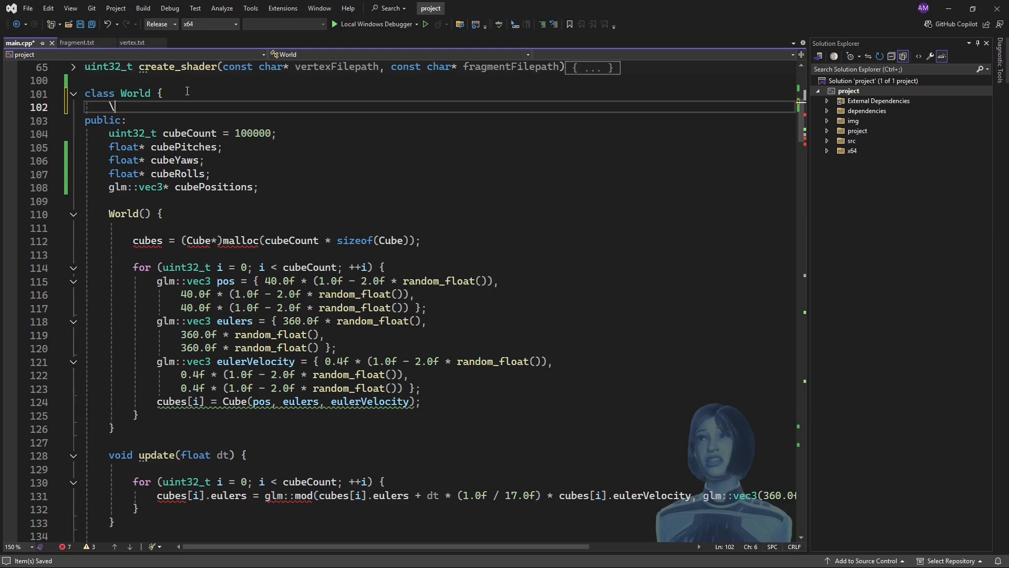
Add a private: label above public in class World.
{"action": "key", "text": "Backspace"}
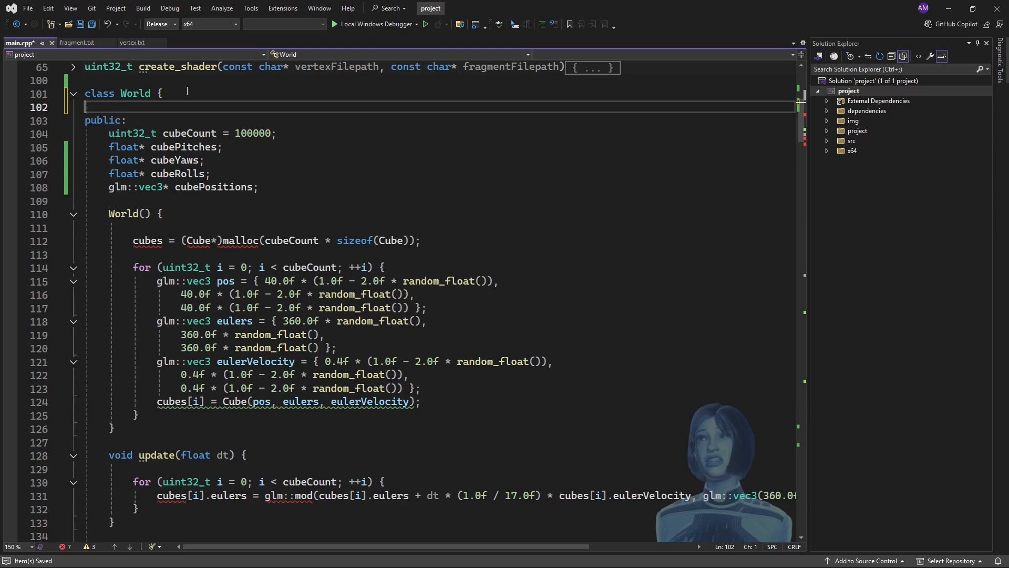
{"action": "type", "text": "private"}
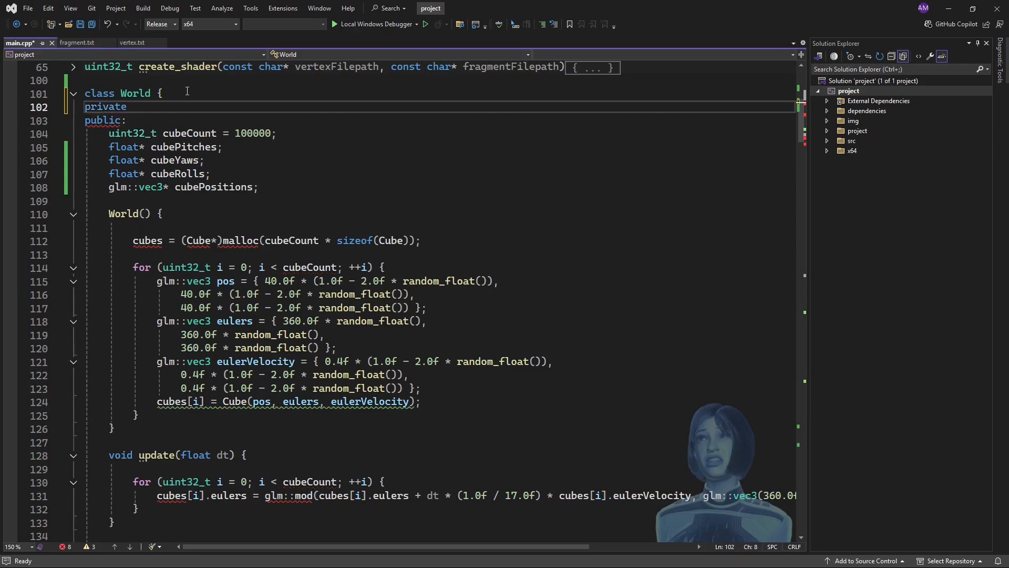
{"action": "key", "text": "enter"}
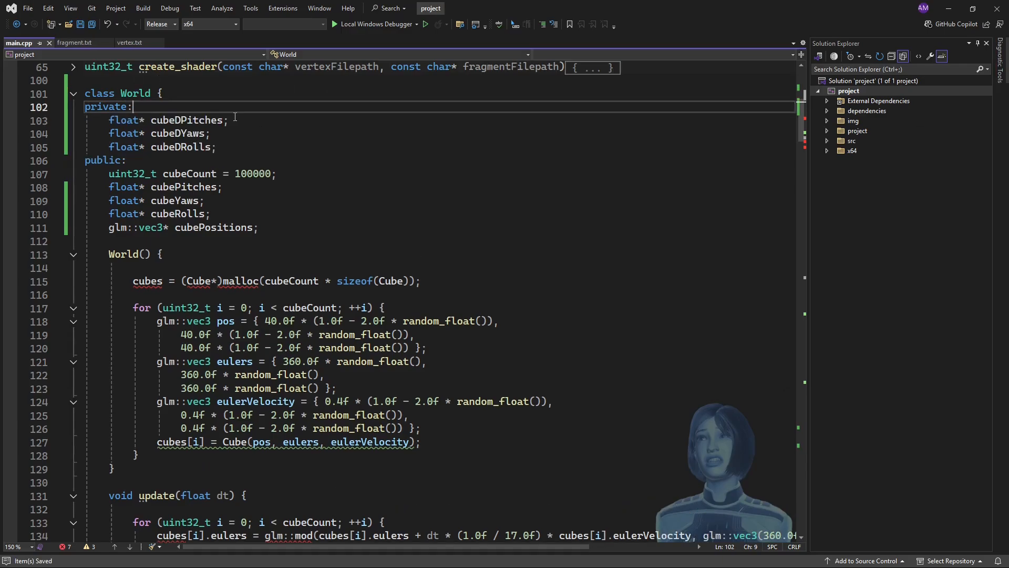
{"action": "key", "text": "enter"}
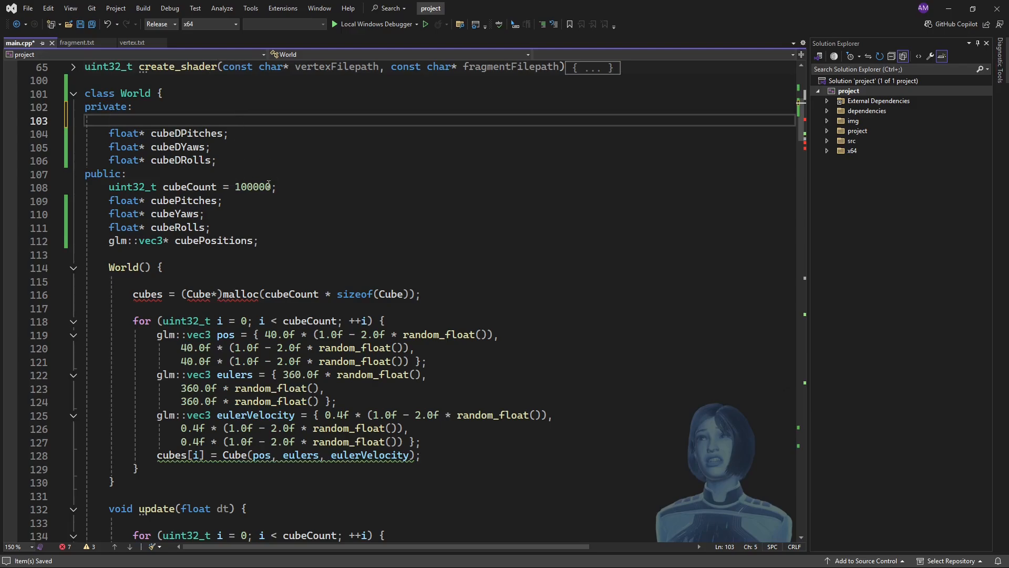
{"action": "mouse_move", "coordinate": [251, 187]}
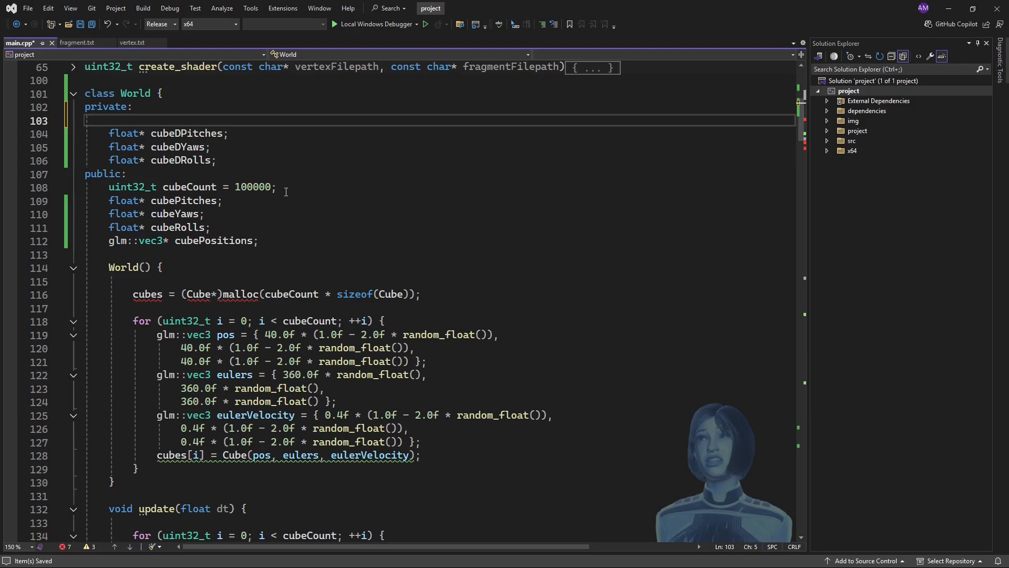
Declare uint32_t paddedCubeCount, chunkCount; under the private section.
{"action": "type", "text": "uint32"}
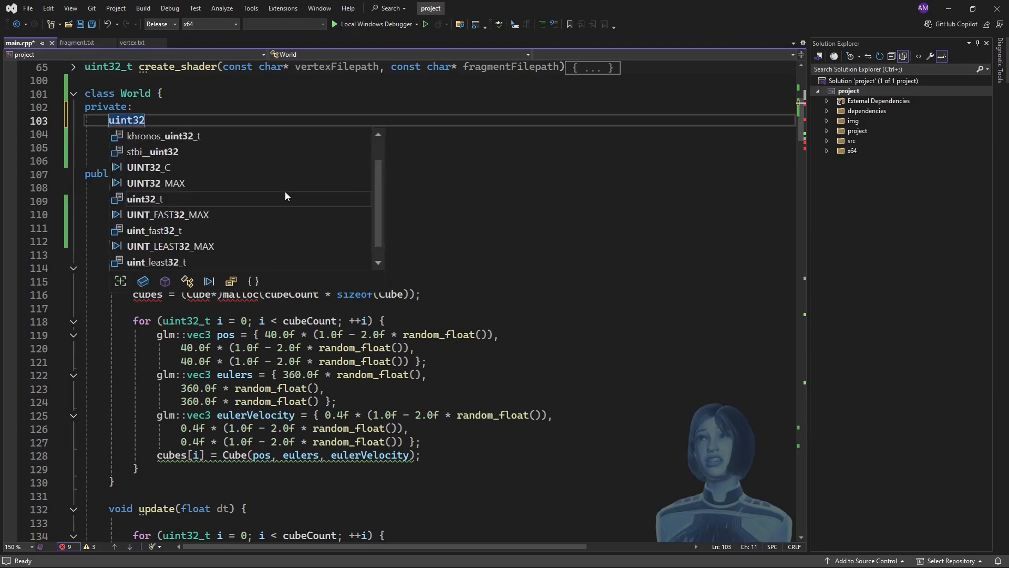
{"action": "type", "text": "_t padded"}
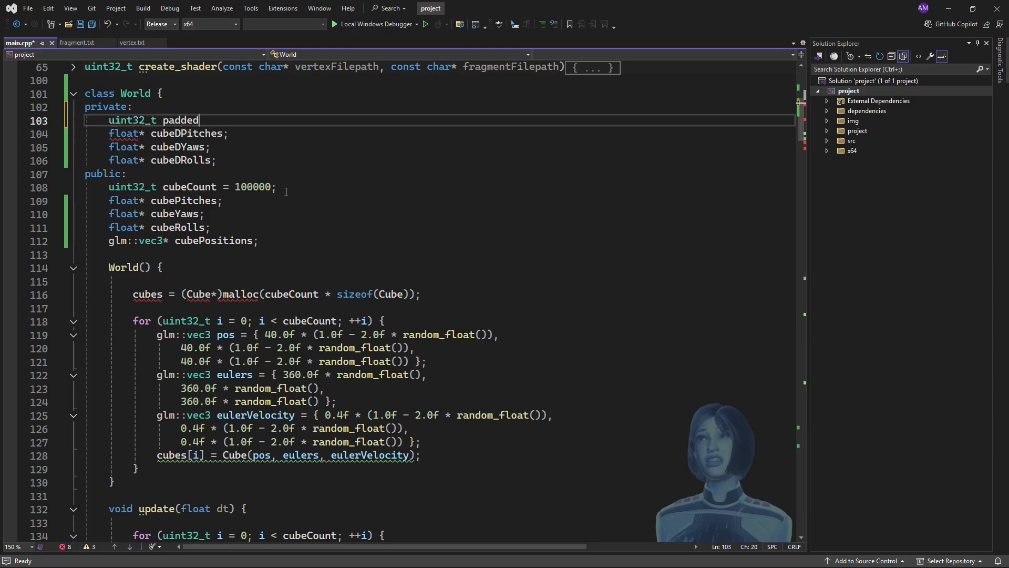
{"action": "type", "text": "Cub"}
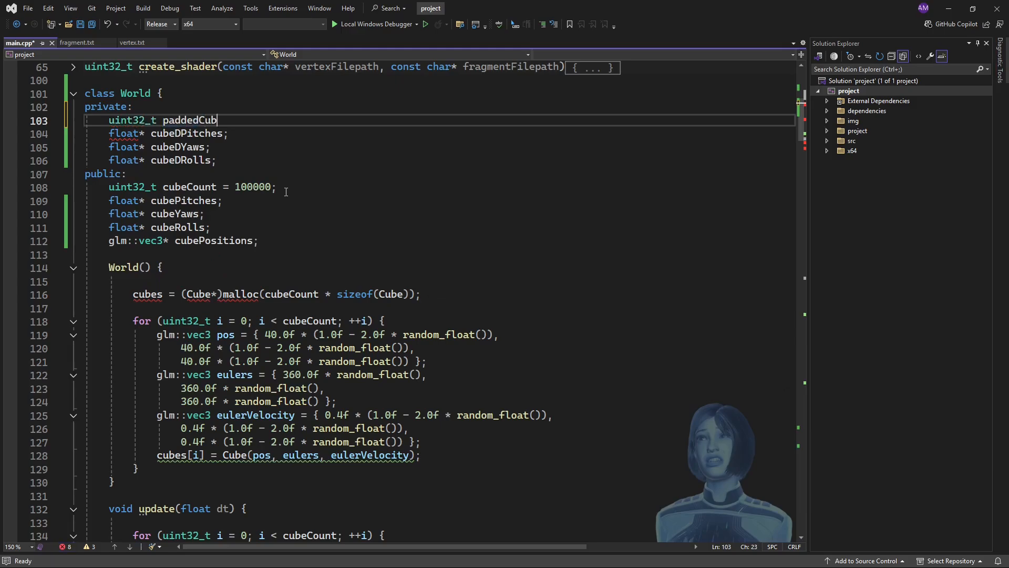
{"action": "type", "text": "eCount,"}
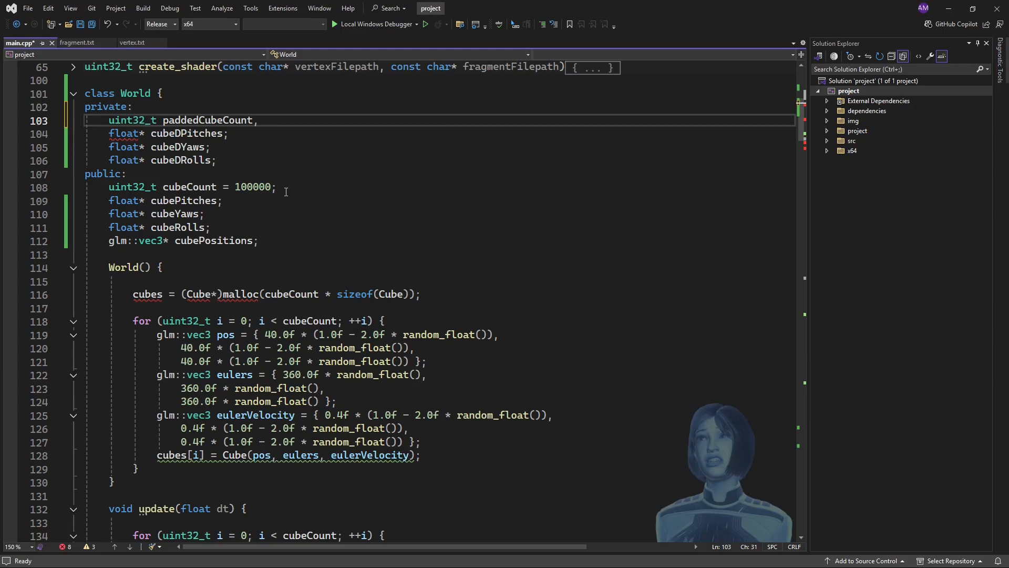
{"action": "type", "text": "cn"}
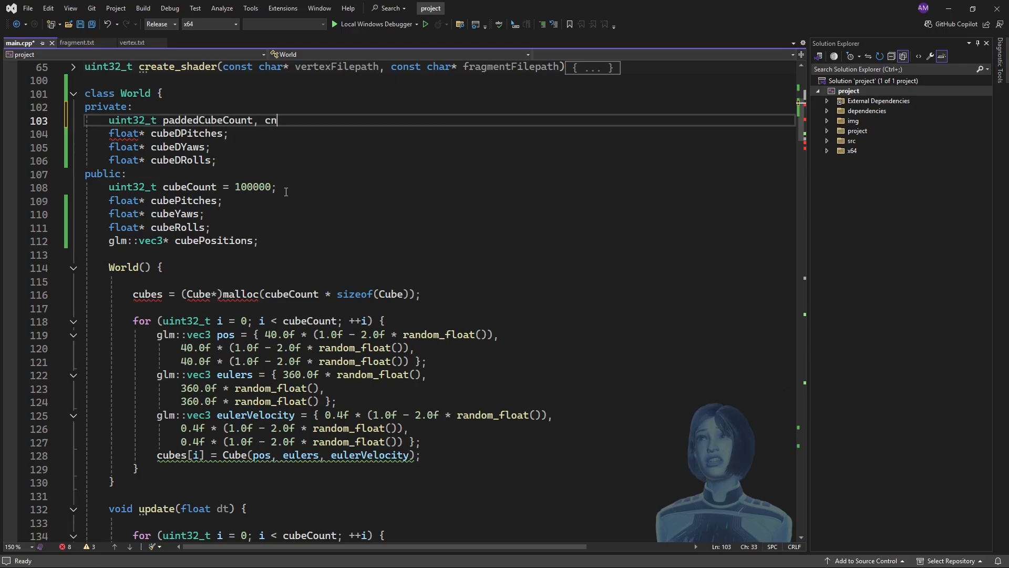
{"action": "type", "text": "hunkcou"}
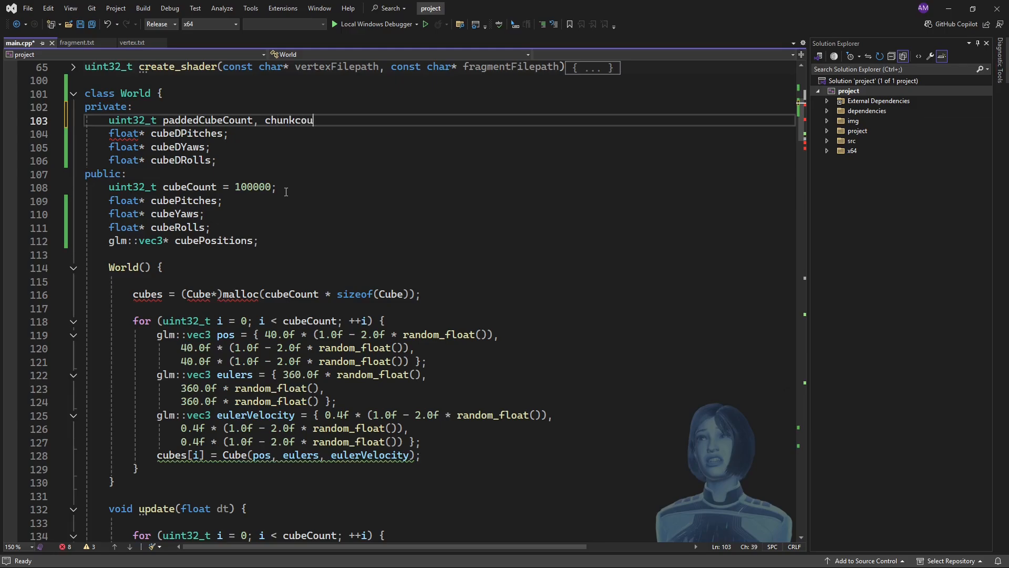
{"action": "key", "text": "Backspace"}
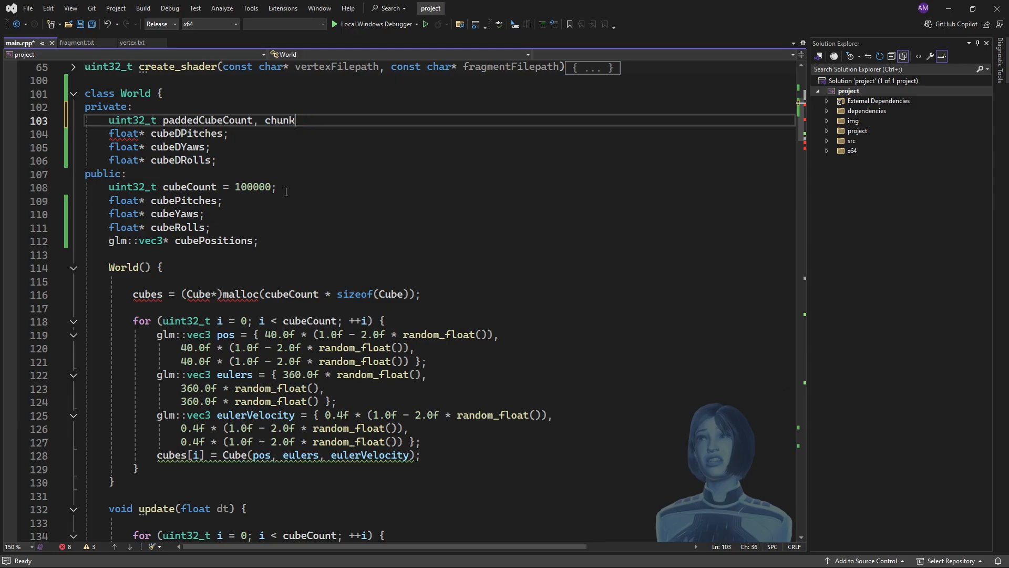
{"action": "type", "text": "Count;"}
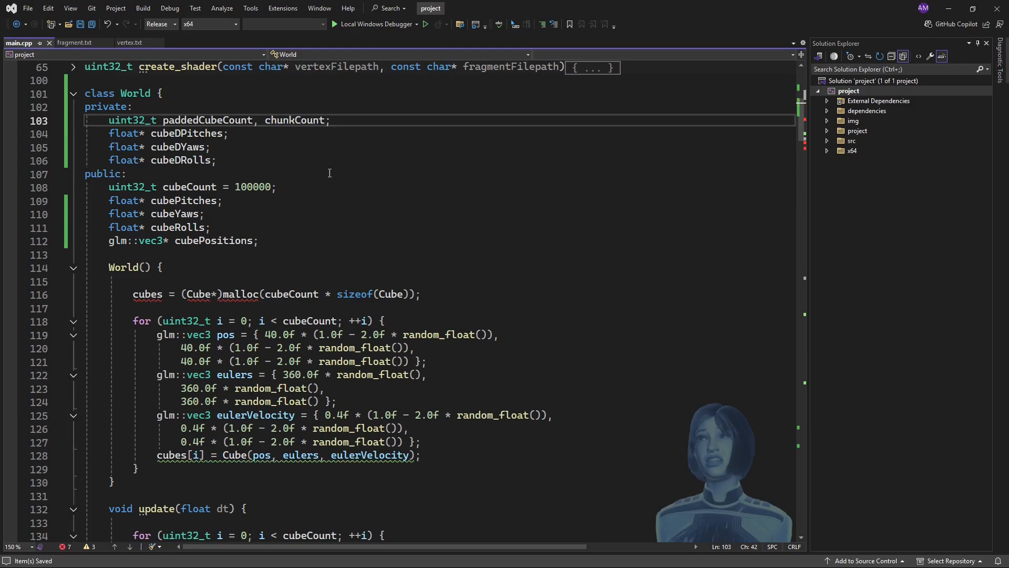
{"action": "mouse_move", "coordinate": [333, 193]}
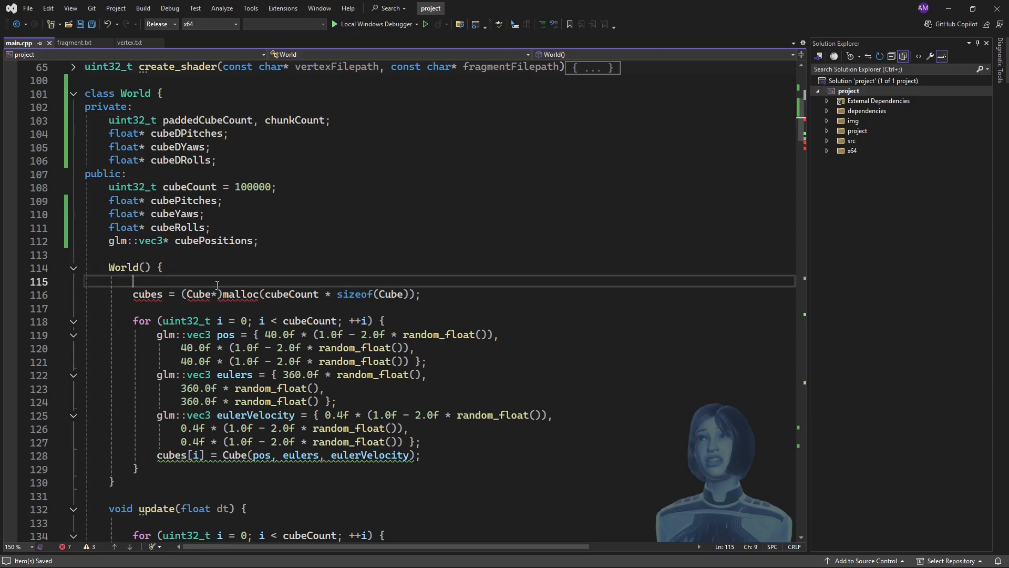
Set paddedCubeCount = cubeCount + (cubeCount % 8); at the start of World().
{"action": "key", "text": "enter"}
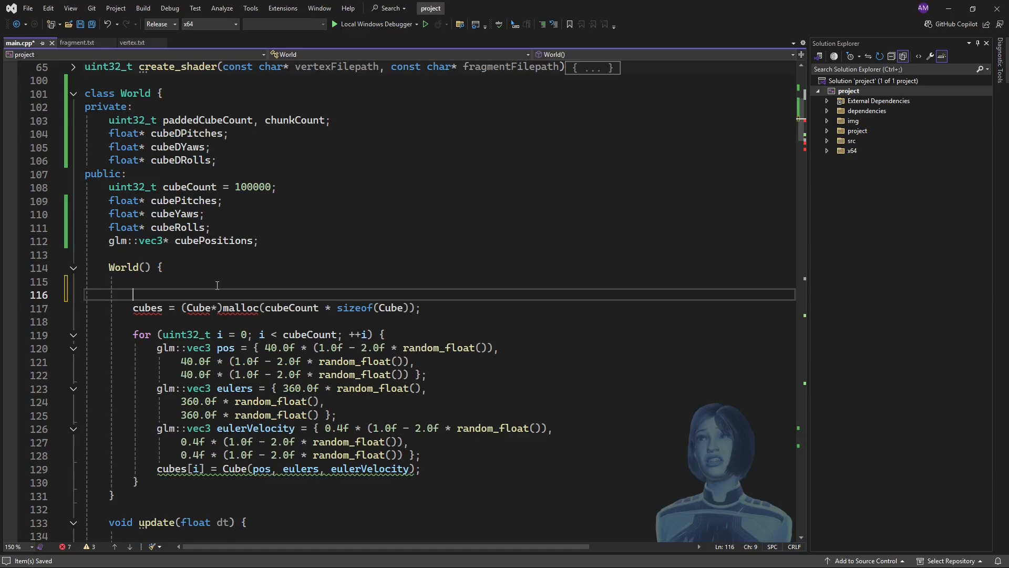
{"action": "type", "text": "paddedCubeCount"}
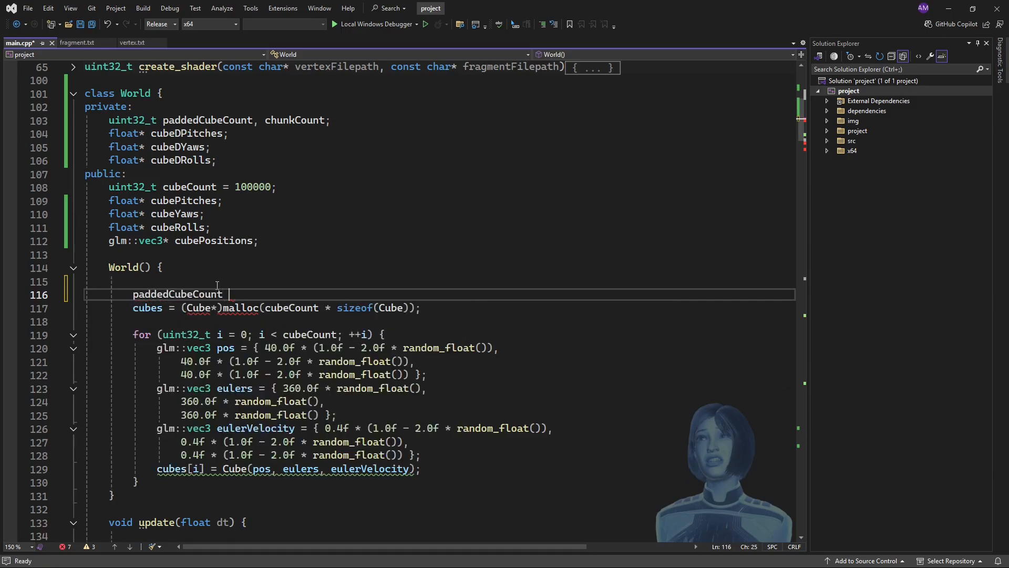
{"action": "type", "text": "="}
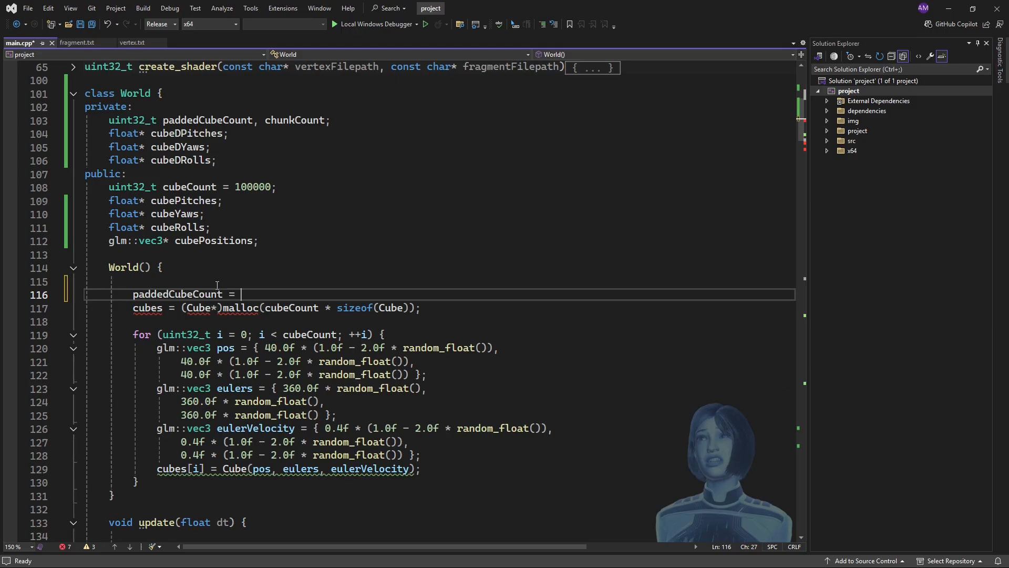
{"action": "type", "text": "cubeCount"}
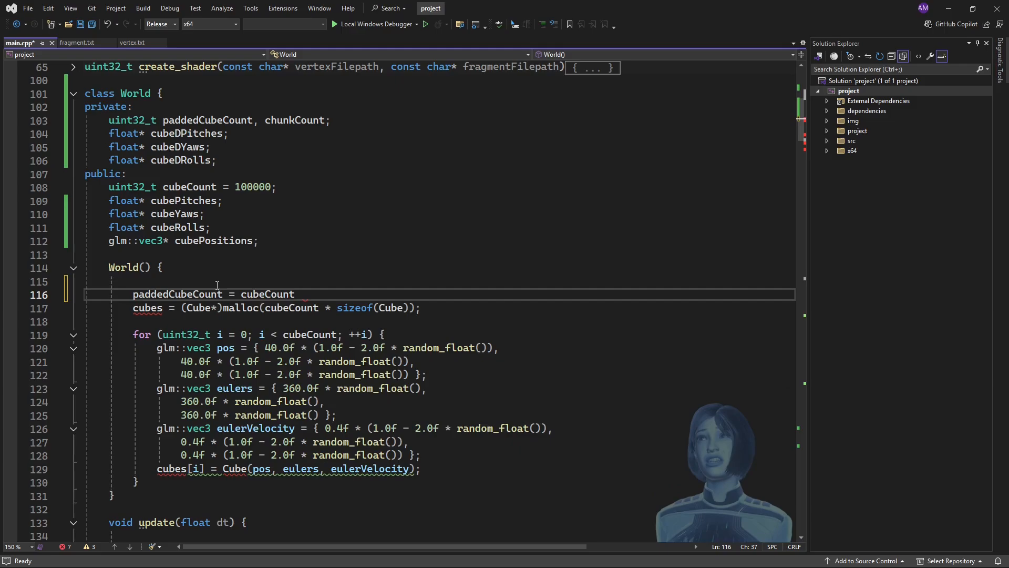
{"action": "type", "text": "+ ()"}
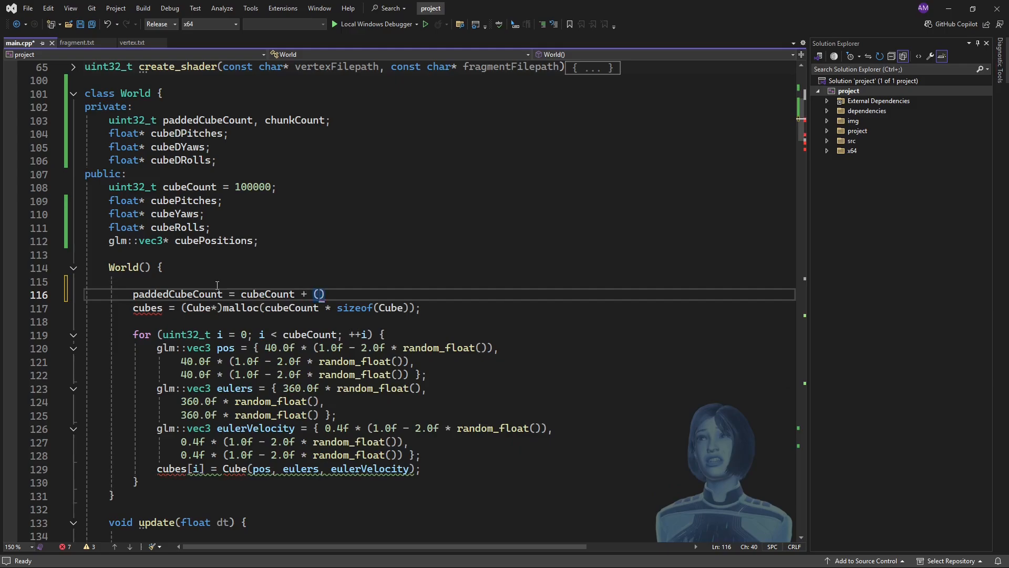
{"action": "type", "text": "cubeCount % 8);"}
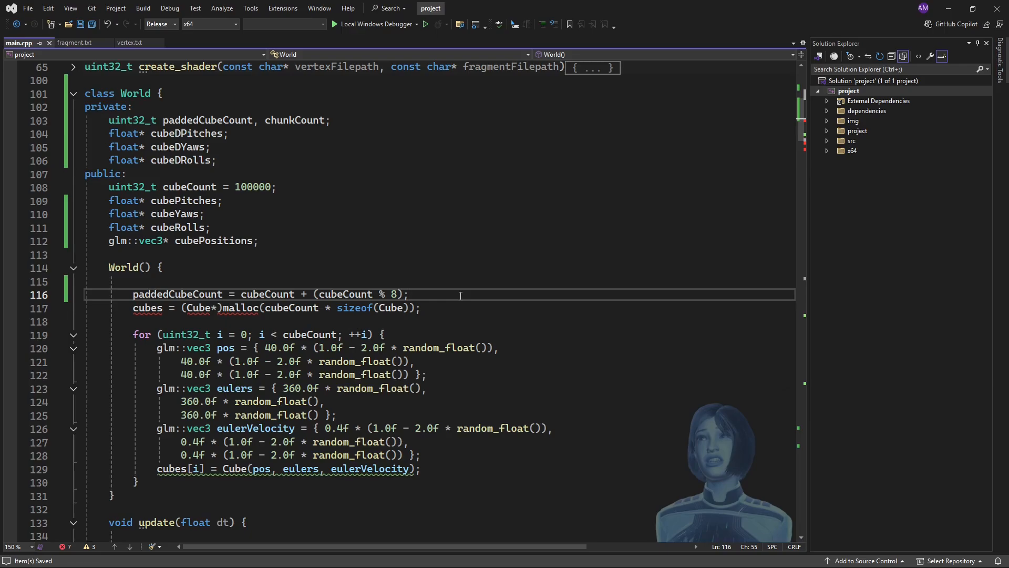
Add chunkCount = paddedCubeCount / 8 on the next line.
{"action": "key", "text": "Enter"}
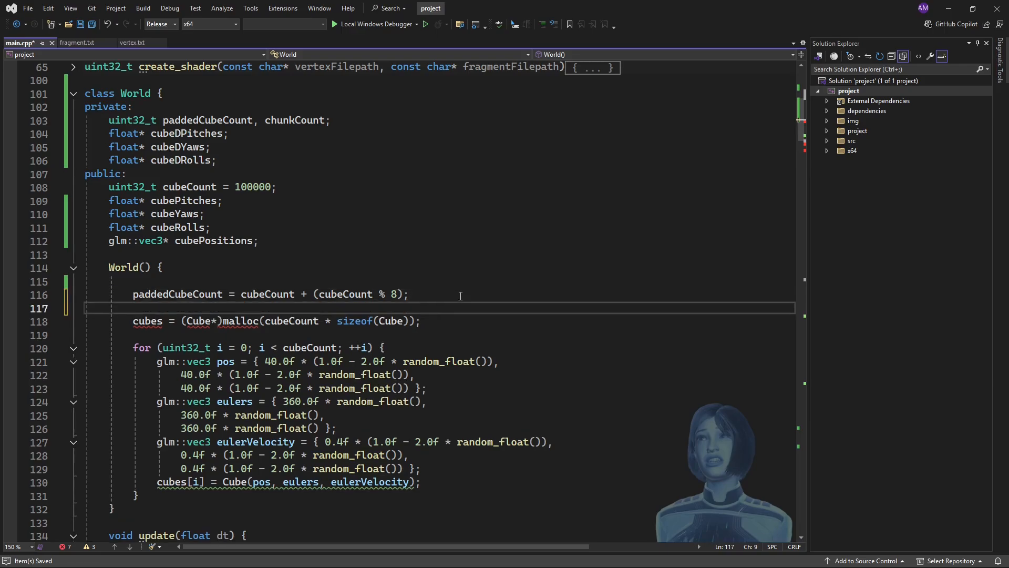
{"action": "type", "text": "chunkCount ="}
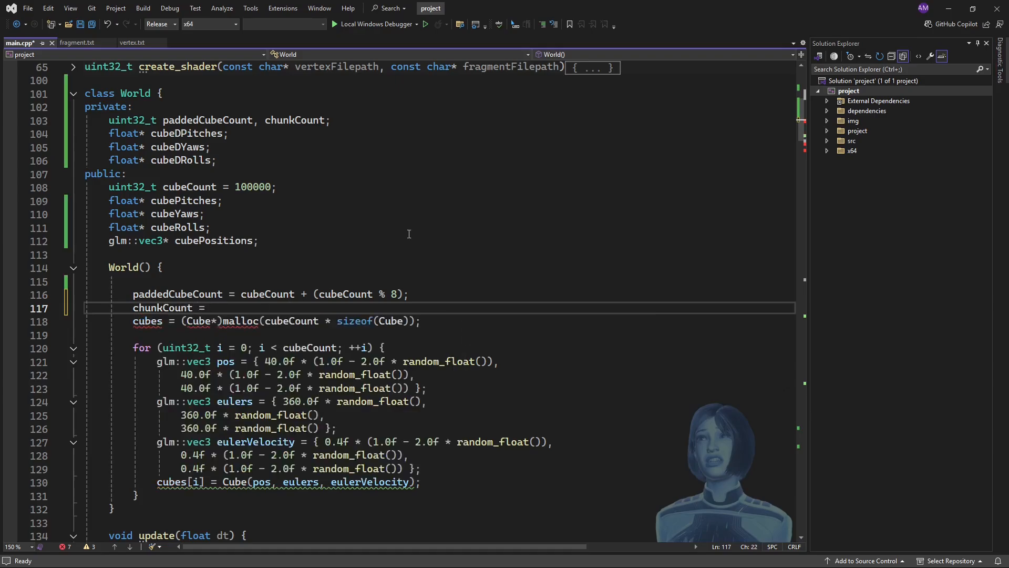
{"action": "type", "text": "paddedCubeCount"}
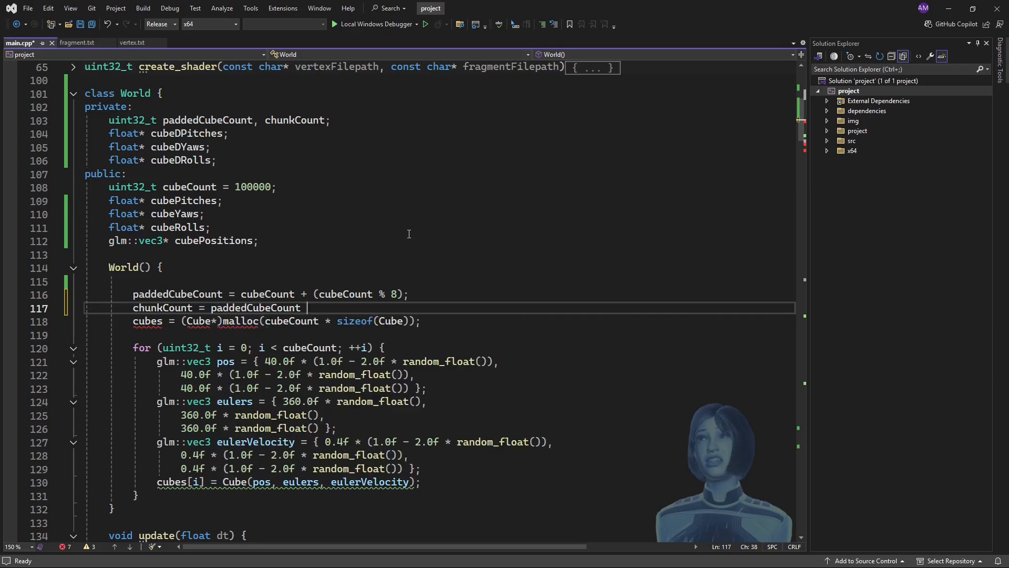
{"action": "type", "text": "/ 8;"}
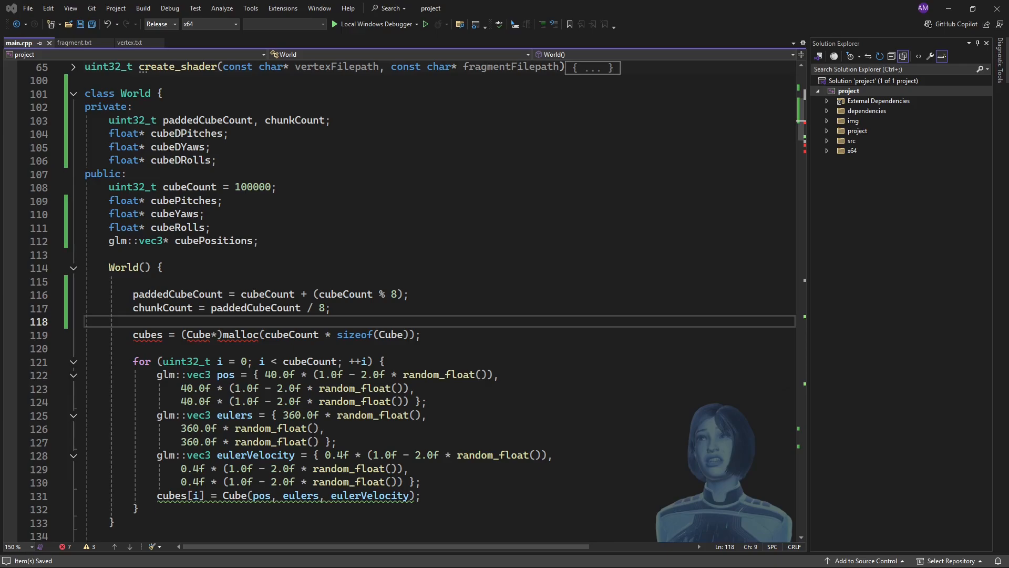
{"action": "mouse_move", "coordinate": [590, 338]}
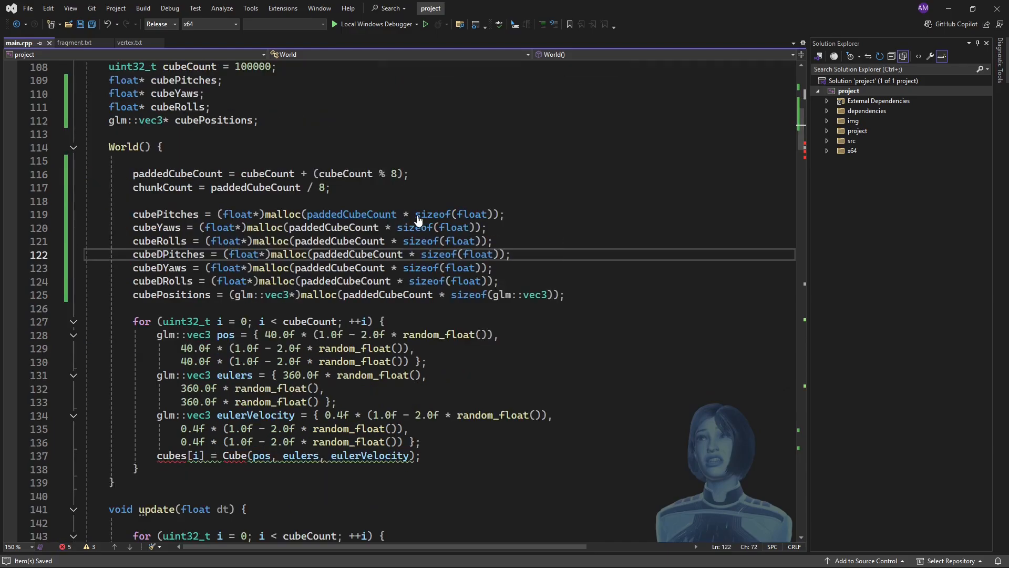
{"action": "mouse_move", "coordinate": [469, 217]}
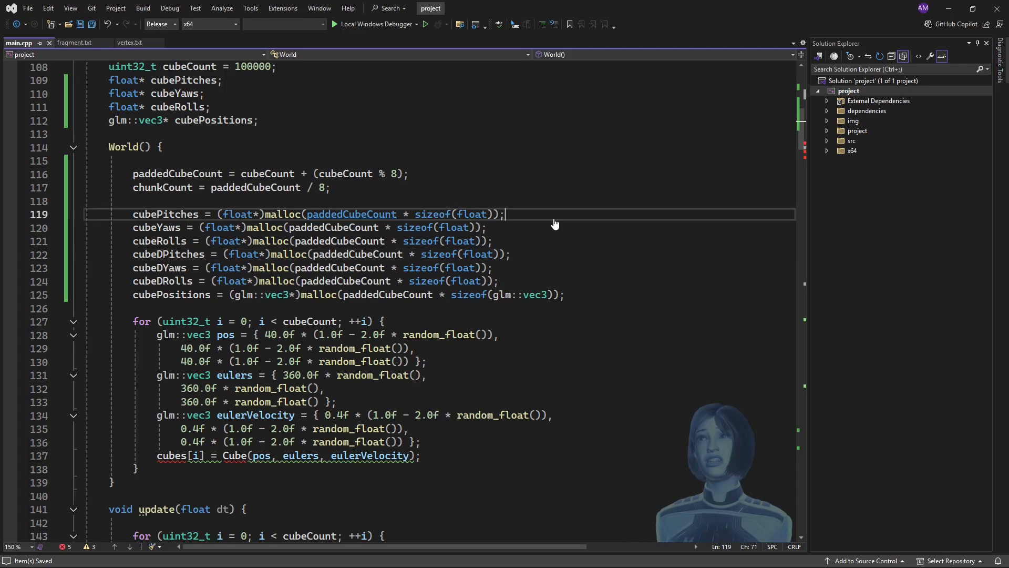
{"action": "mouse_move", "coordinate": [236, 335]}
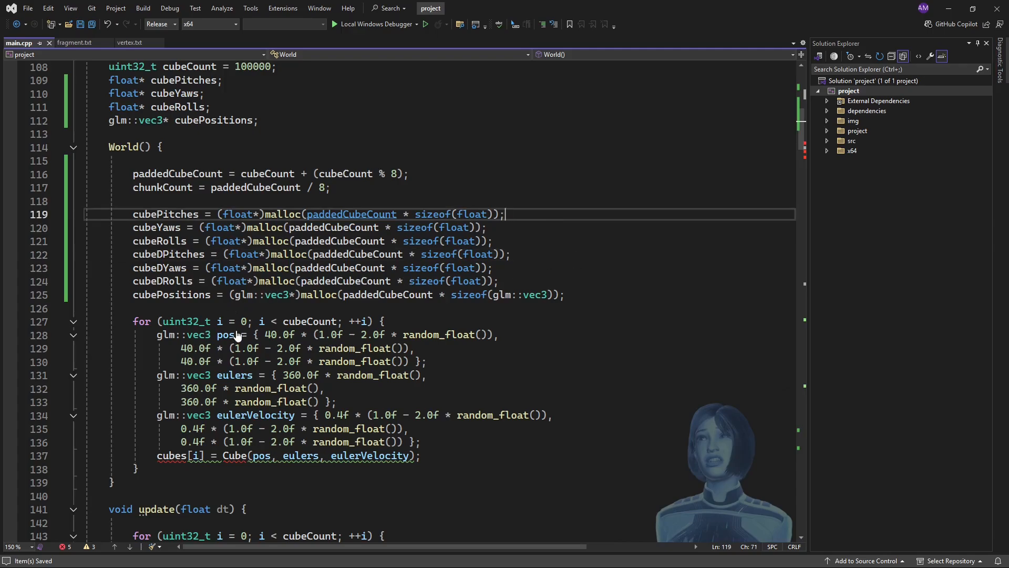
Scroll down past the constructor's paddedCubeCount malloc lines.
{"action": "scroll", "scroll_direction": "down", "scroll_amount": 3}
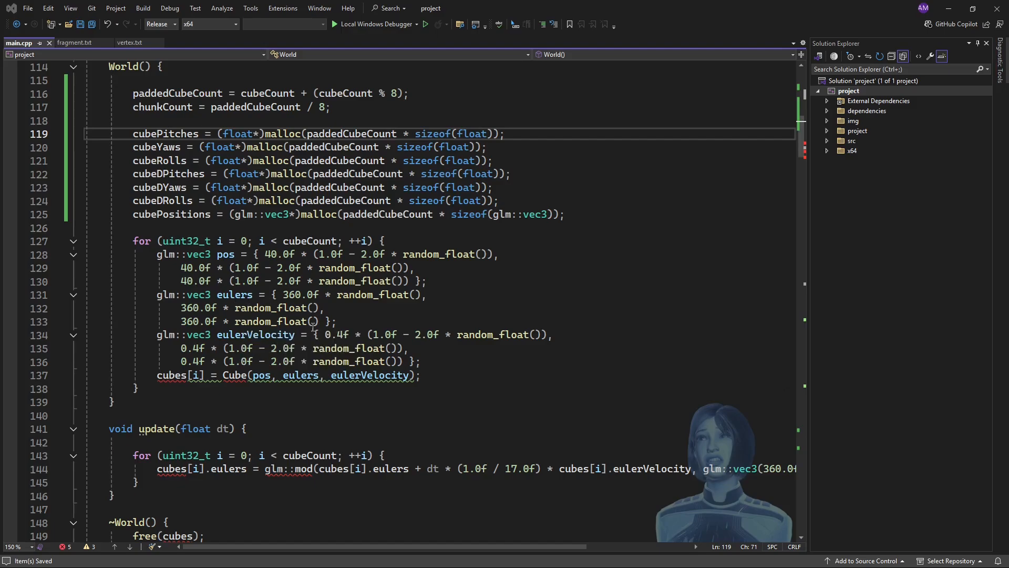
Select the old glm::vec3 pos, eulers and eulerVelocity lines in the constructor loop.
{"action": "left_click_drag", "start_coordinate": [171, 268], "coordinate": [421, 376]}
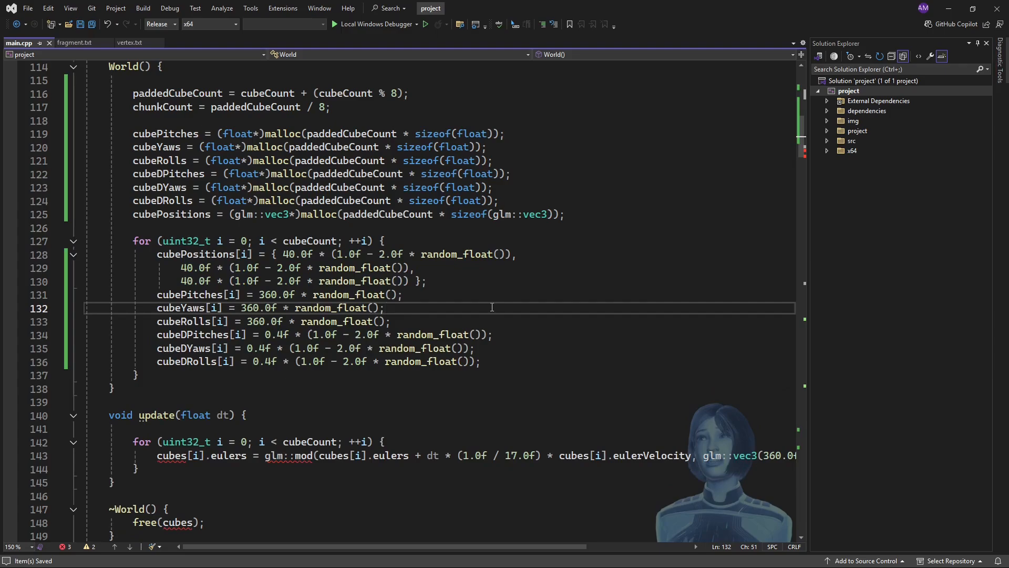
{"action": "mouse_move", "coordinate": [191, 348]}
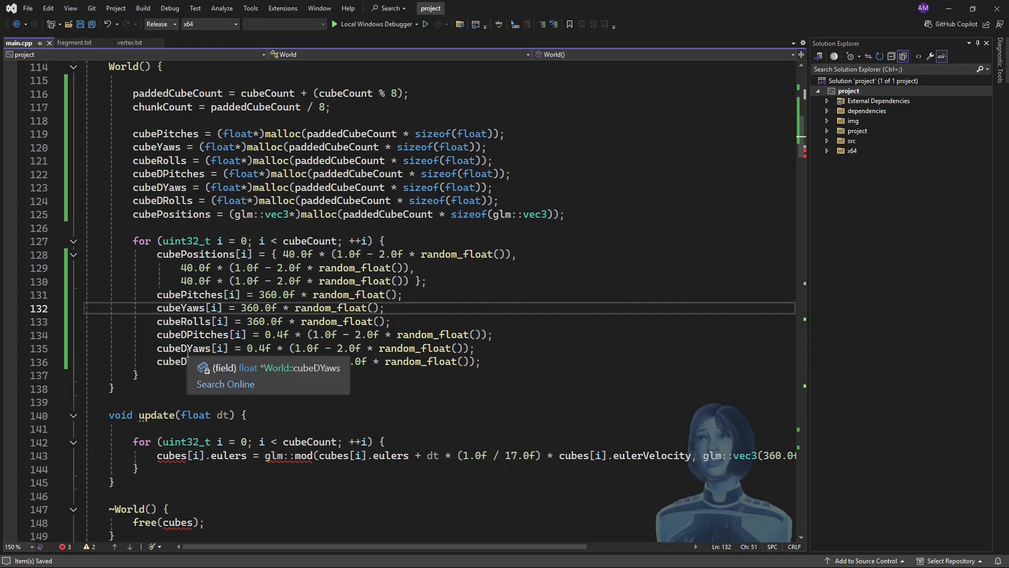
{"action": "mouse_move", "coordinate": [516, 298]}
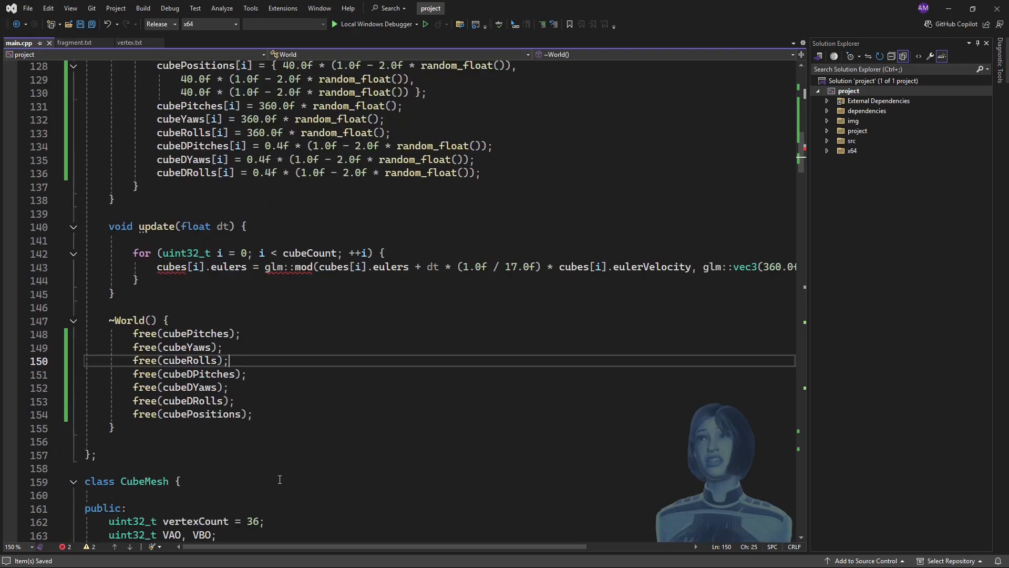
Scroll down from the World destructor toward the render loop.
{"action": "scroll", "scroll_direction": "down", "scroll_amount": 3}
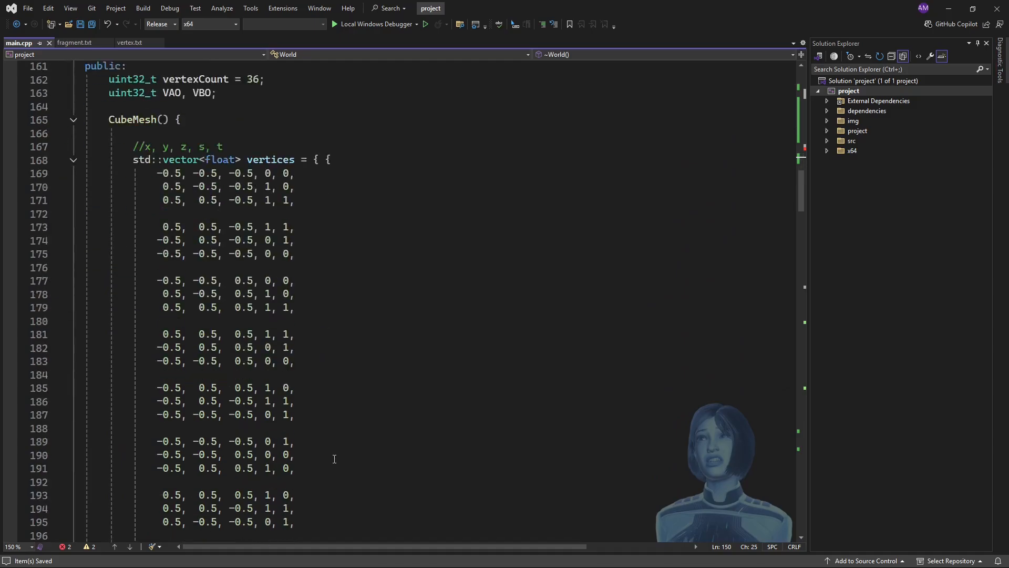
{"action": "scroll", "scroll_direction": "down", "scroll_amount": 3}
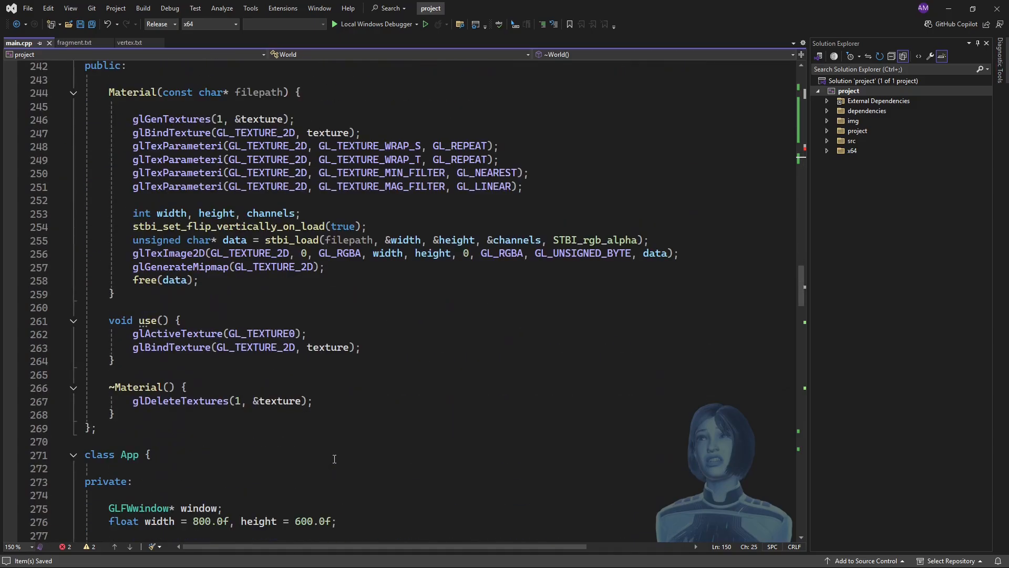
{"action": "scroll", "scroll_direction": "down", "scroll_amount": 3}
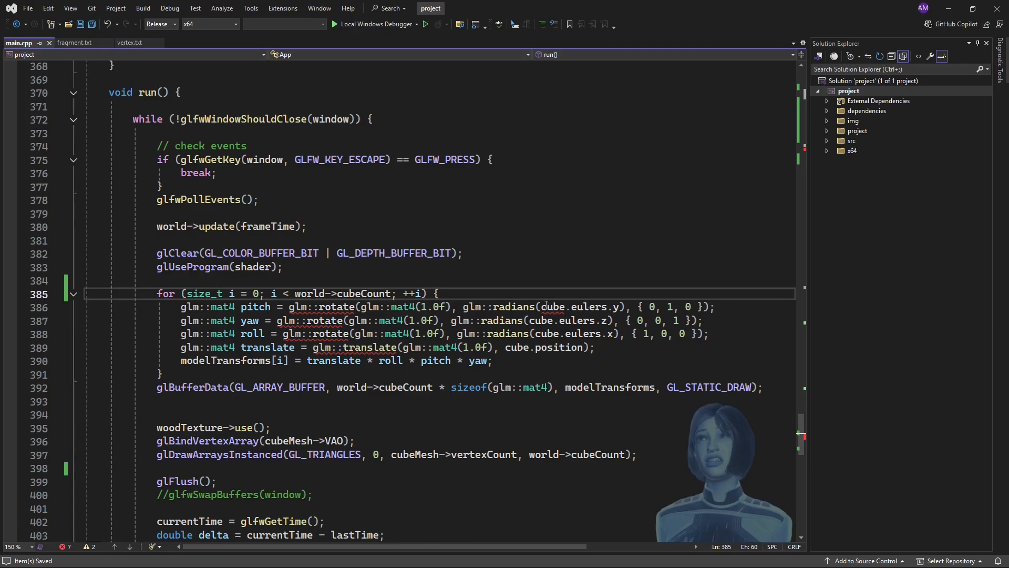
Replace the pitch and position references with world->cubePitches[i] and world->cubePositions[i].
{"action": "double_click", "coordinate": [579, 307]}
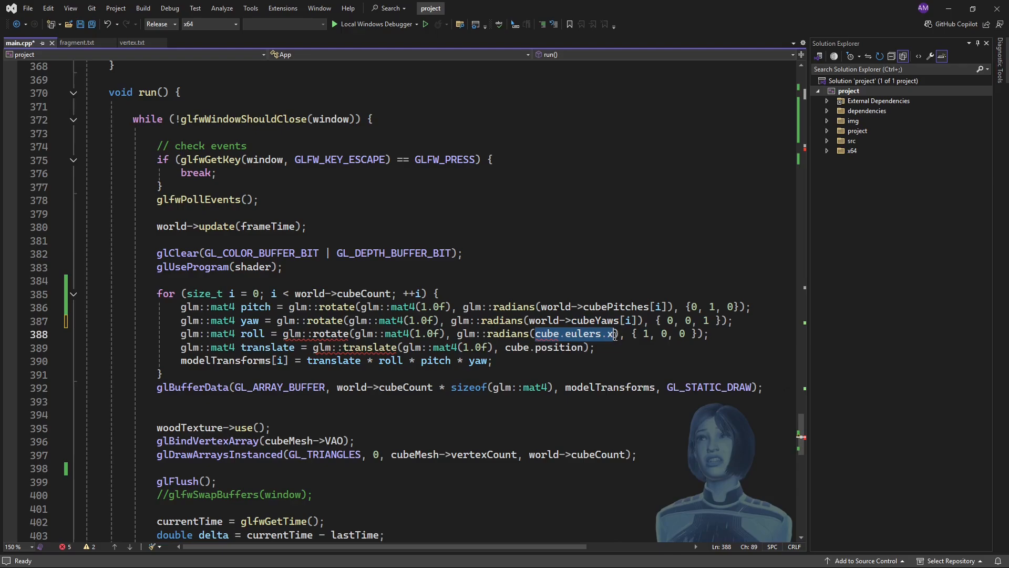
{"action": "type", "text": "world->cubePitches[i]"}
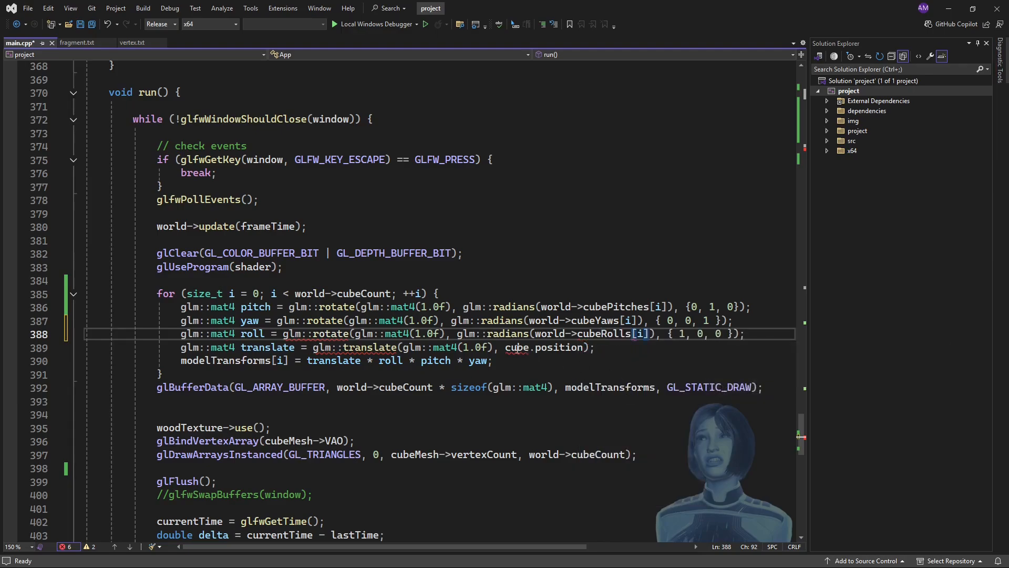
{"action": "double_click", "coordinate": [544, 347]}
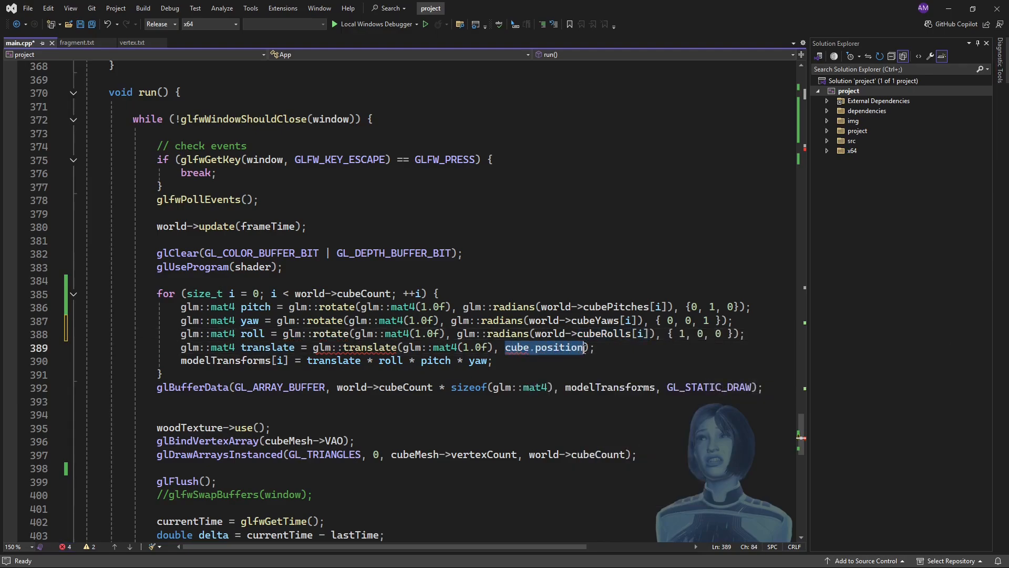
{"action": "type", "text": "world->cubePositions[i]"}
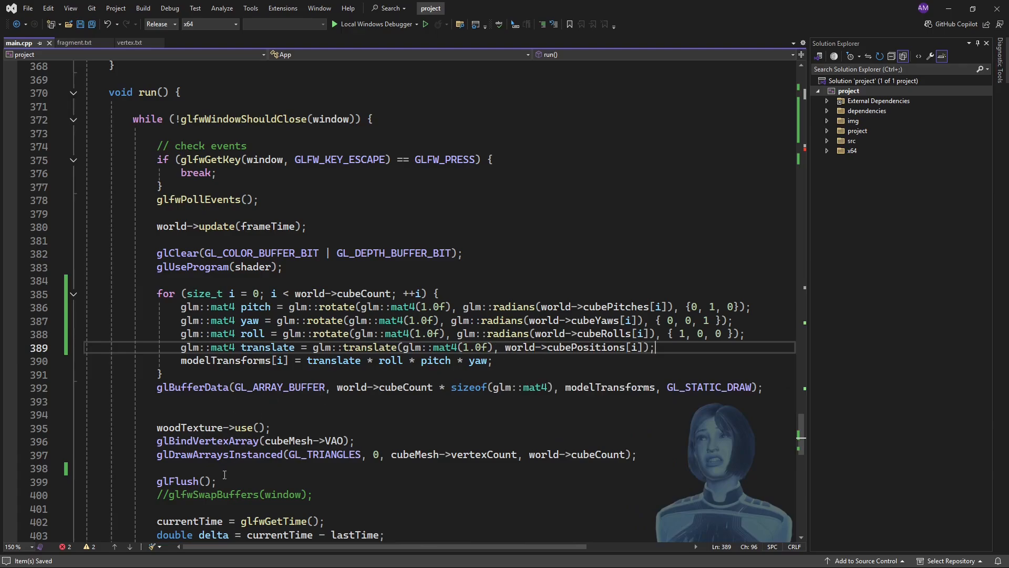
Comment out the drawing block with a closing */ and an opening /*.
{"action": "left_click", "coordinate": [221, 468]}
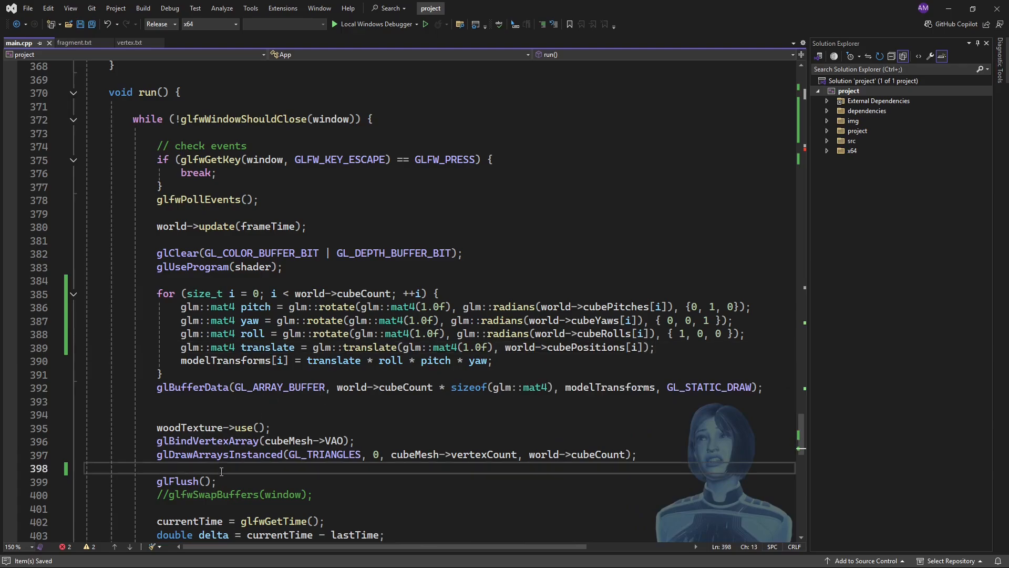
{"action": "type", "text": "*/"}
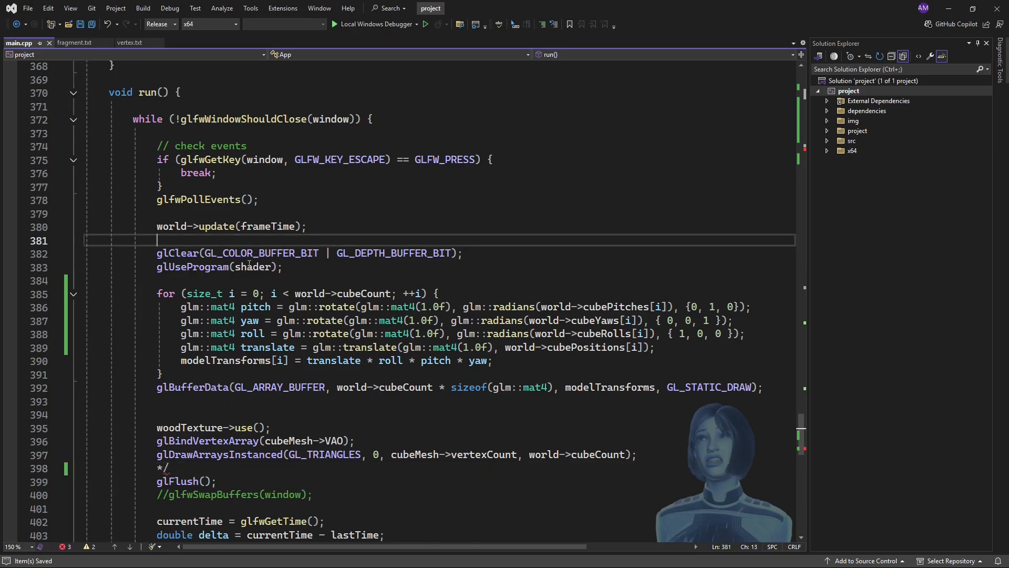
{"action": "type", "text": "/"}
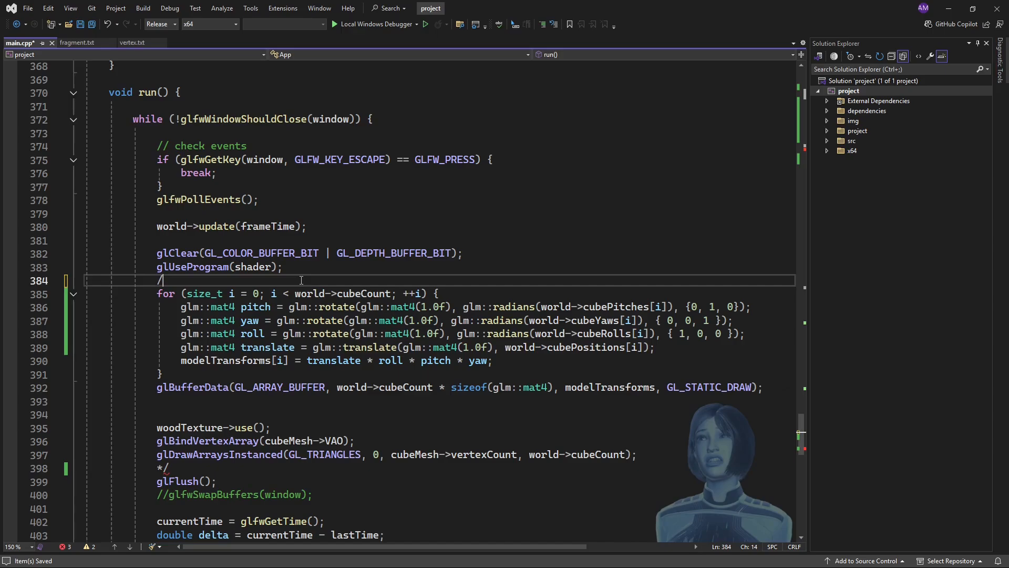
{"action": "type", "text": "*"}
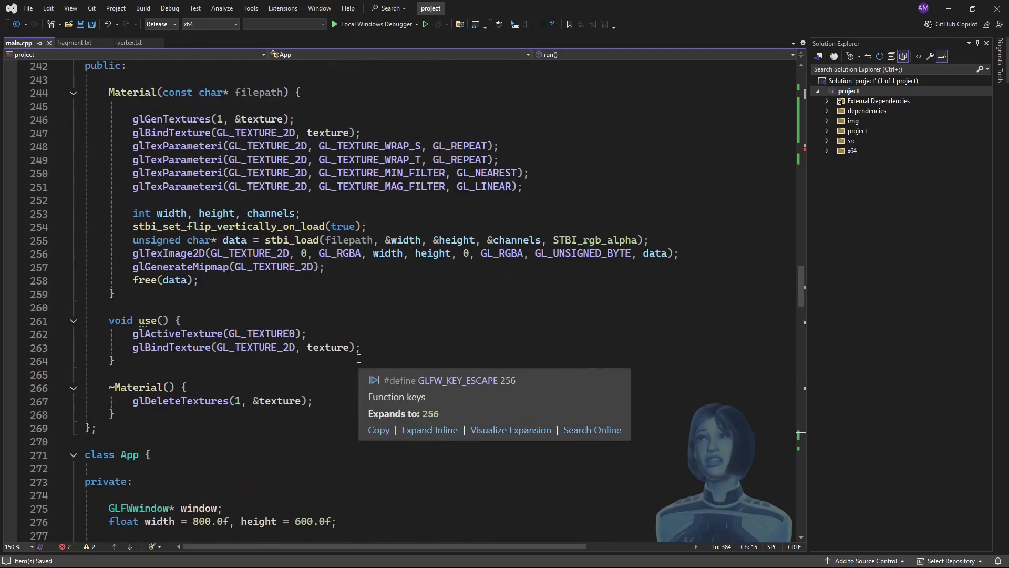
Scroll main.cpp to World::update, whose loop still advances cubes[i].eulers by eulerVelocity.
{"action": "scroll", "scroll_direction": "down", "scroll_amount": 3}
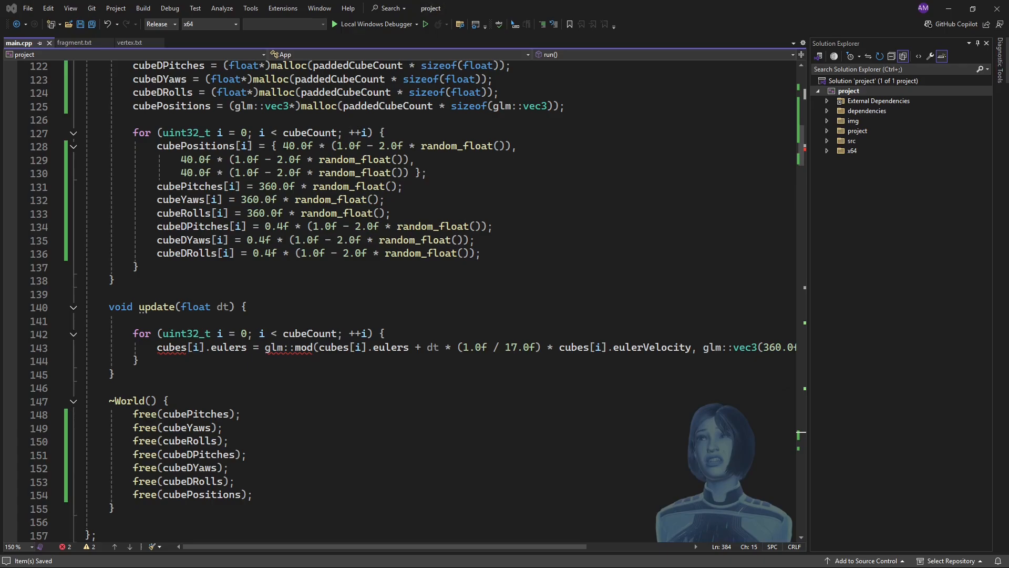
{"action": "mouse_move", "coordinate": [296, 315]}
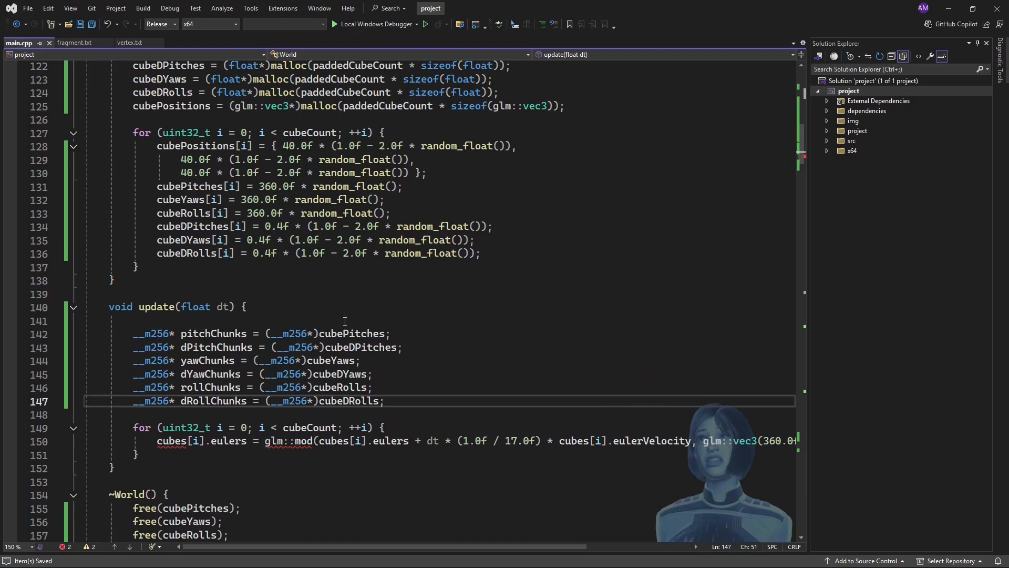
{"action": "scroll", "scroll_direction": "down", "scroll_amount": 3}
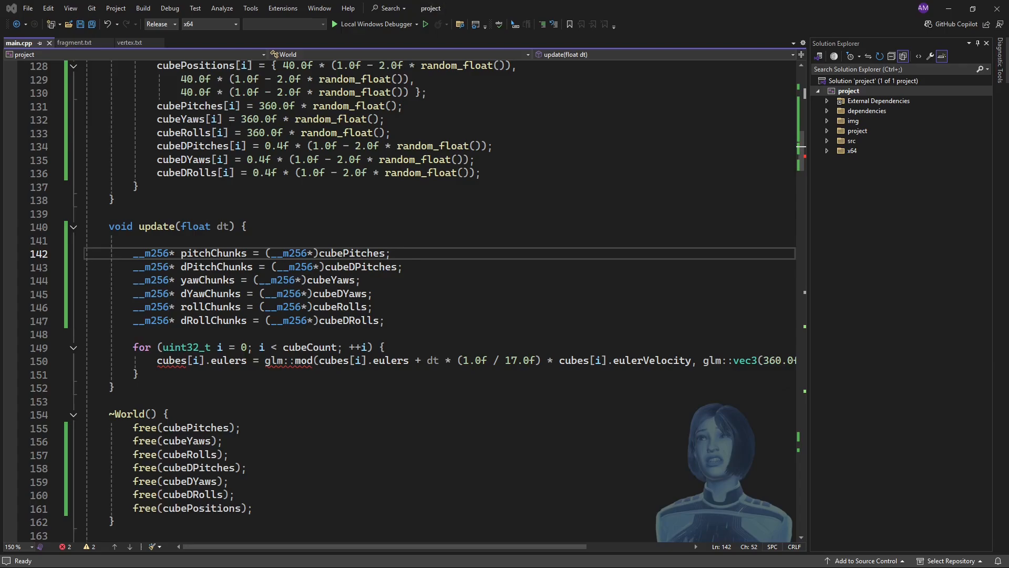
{"action": "left_click", "coordinate": [139, 375]}
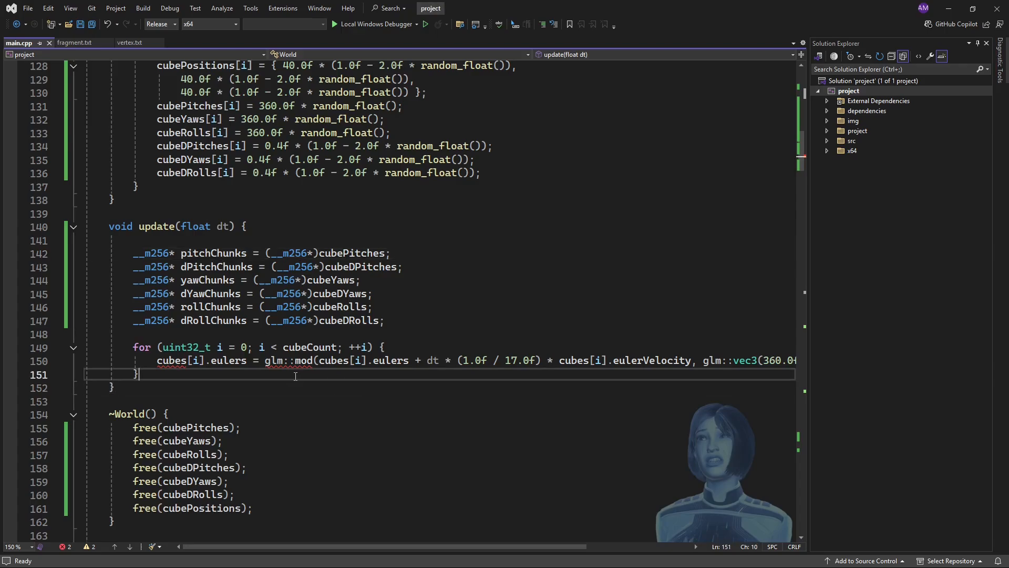
{"action": "key", "text": "ctrl+s"}
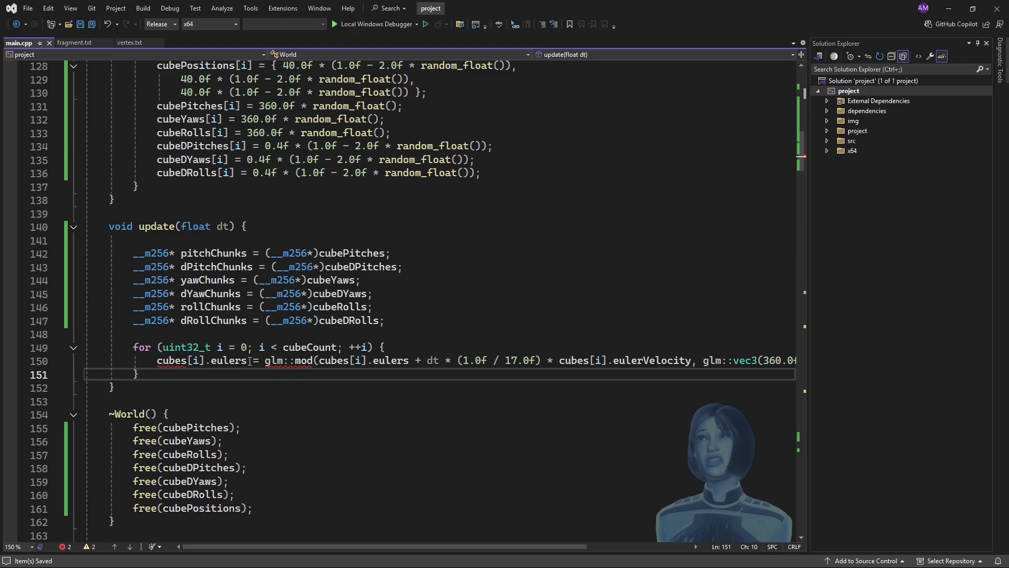
Retarget the euler assignment to pitchChunks[i] and bound the loop by chunkCount.
{"action": "double_click", "coordinate": [180, 361]}
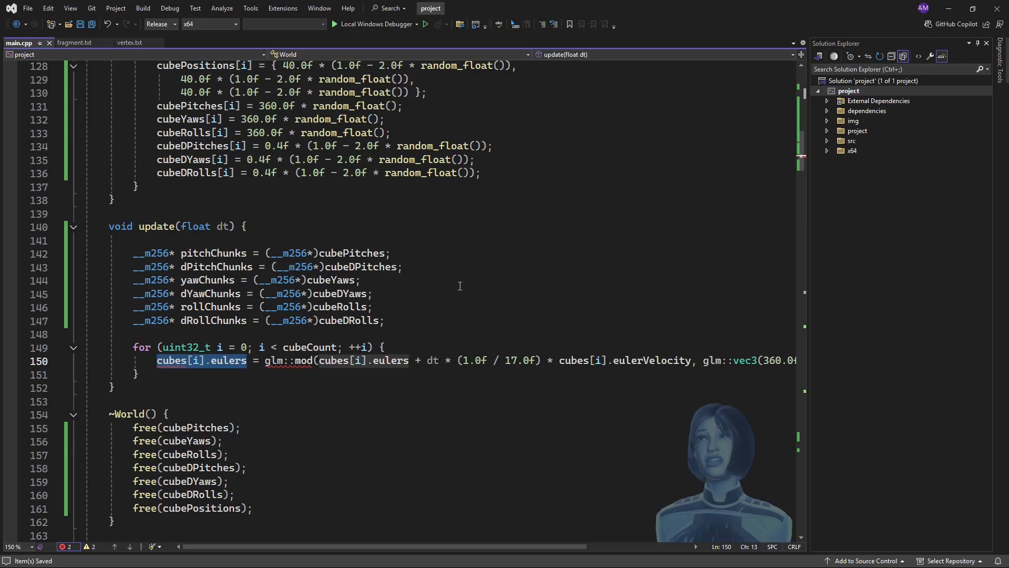
{"action": "type", "text": "pitchChunk"}
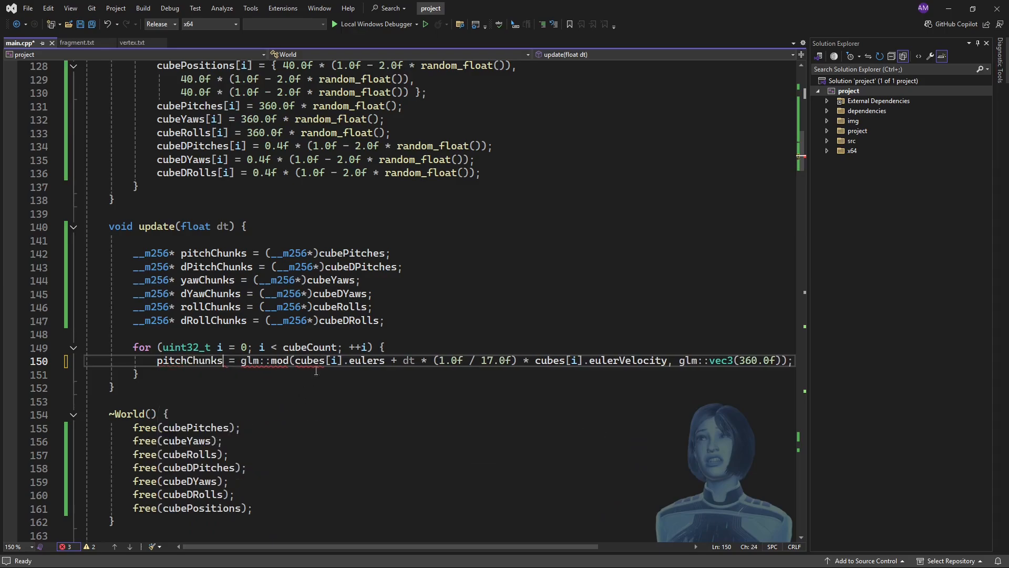
{"action": "type", "text": "i]"}
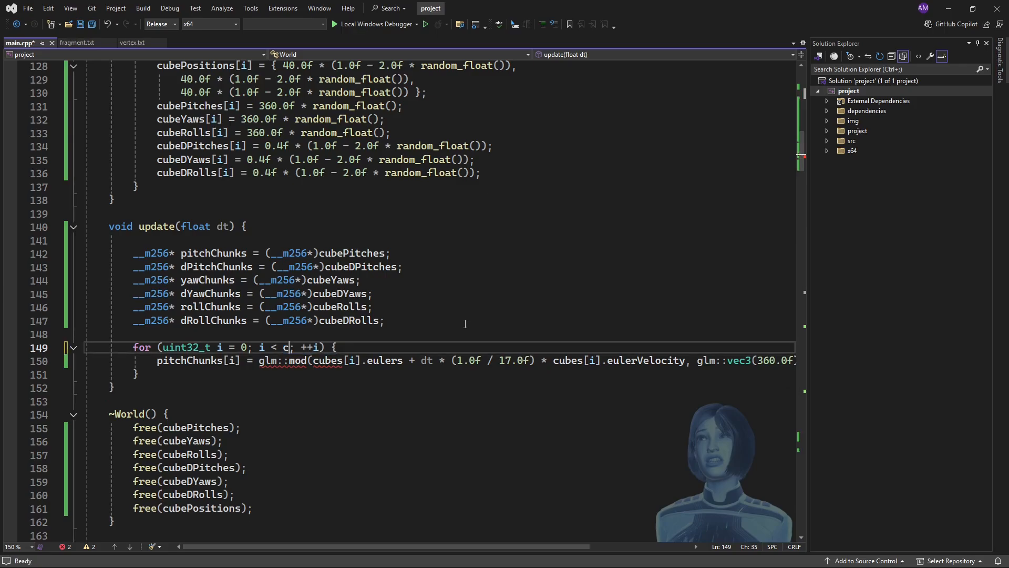
{"action": "type", "text": "hunkCount"}
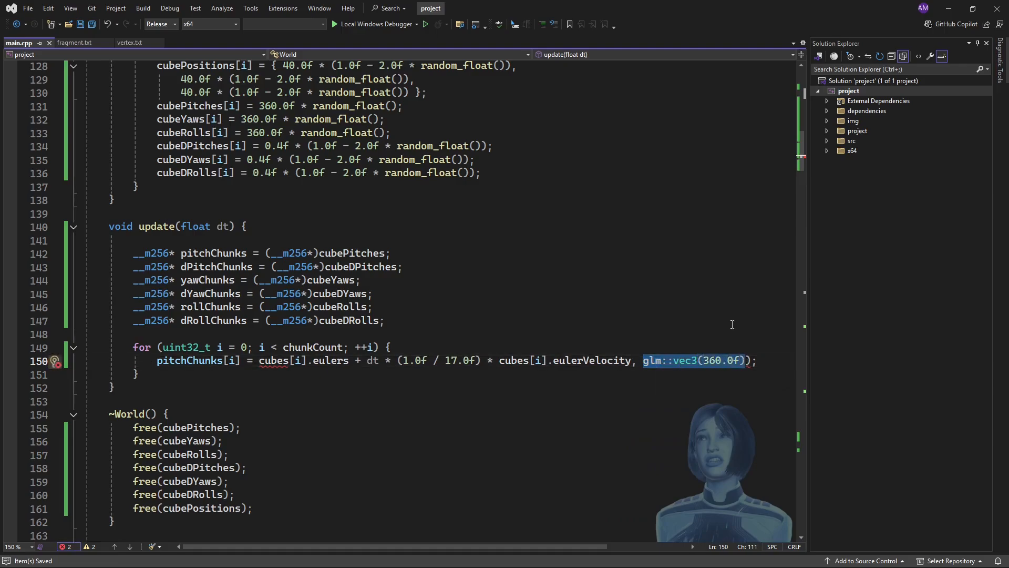
Delete the stray ', )' on line 150 and select the cubes expression.
{"action": "key", "text": "Delete"}
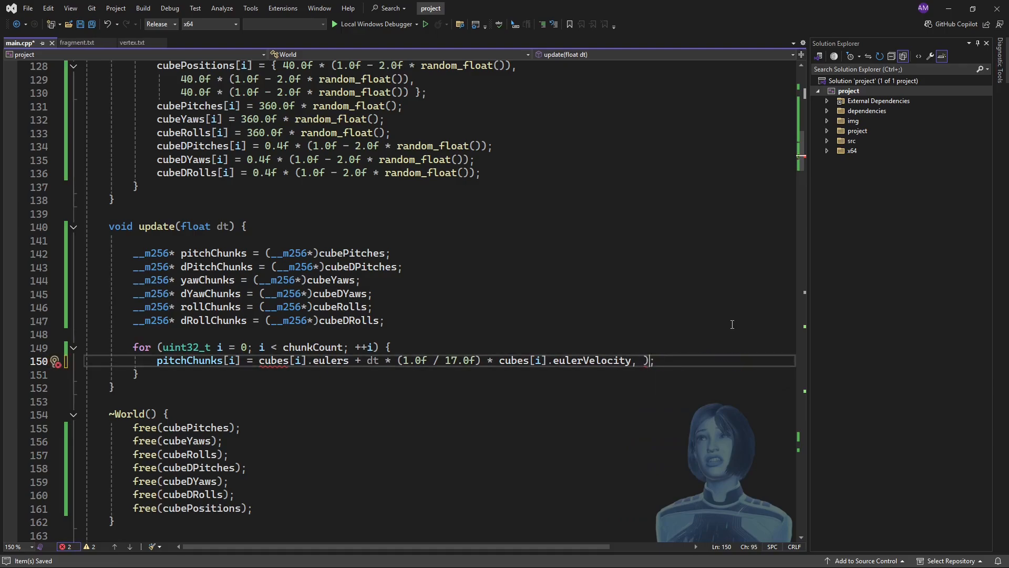
{"action": "key", "text": "BackSpace"}
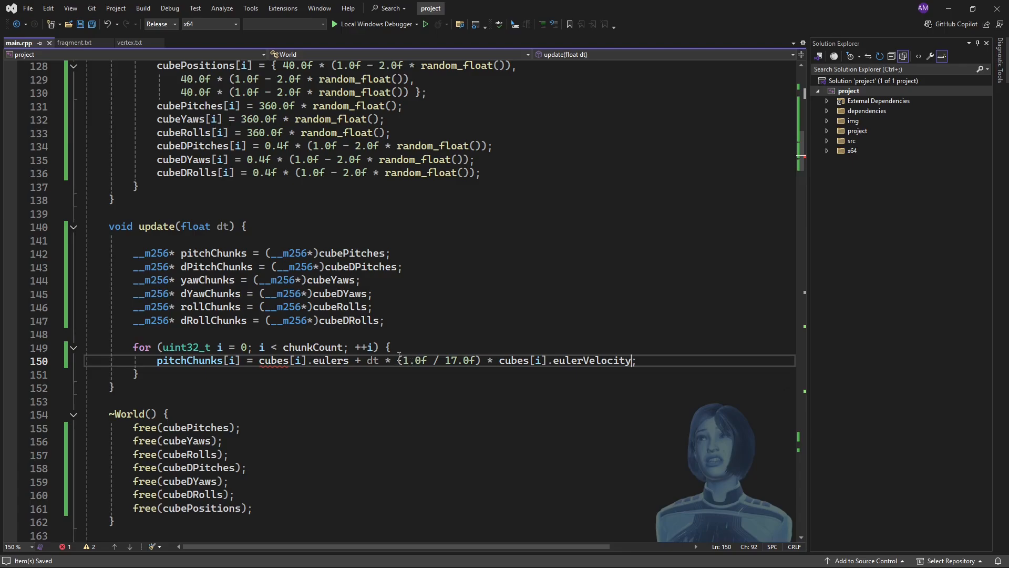
{"action": "left_click_drag", "start_coordinate": [367, 361], "coordinate": [428, 361]}
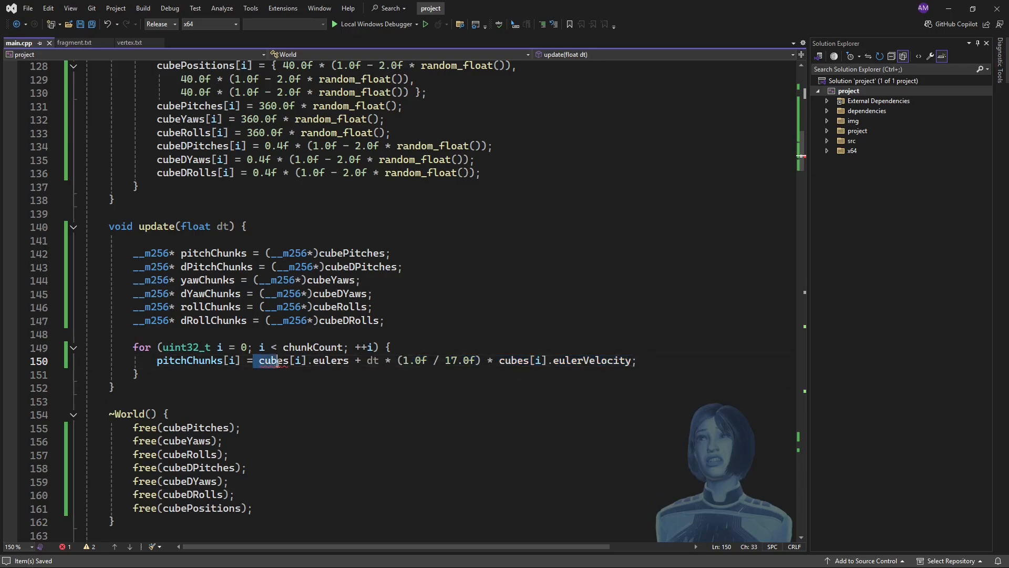
{"action": "left_click_drag", "start_coordinate": [255, 360], "coordinate": [636, 361]}
{"action": "type", "text": "_"}
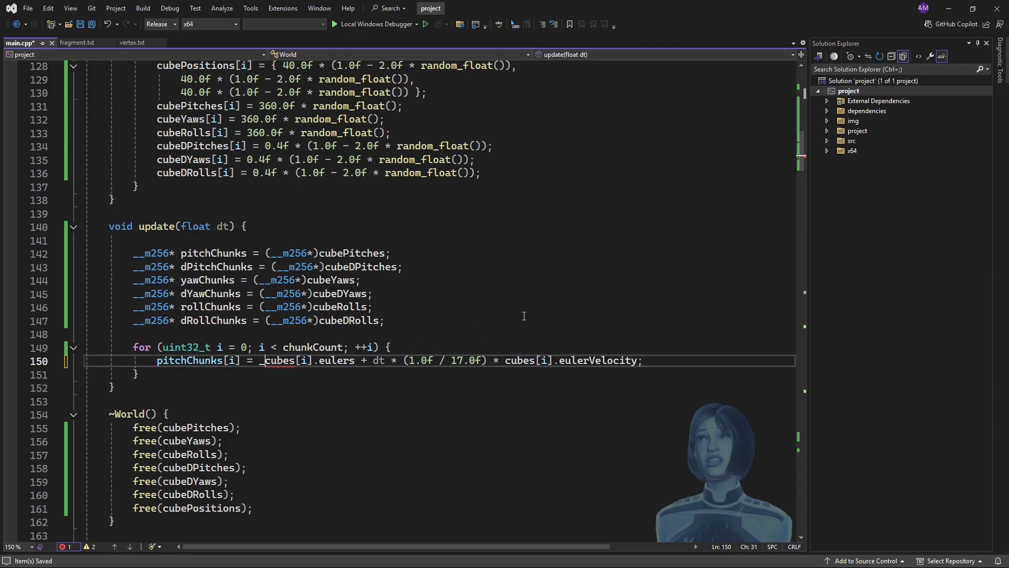
Write _mm256_fmadd_ps(_mm256_set1_ps(dt * (1.0f / 17.0f)), then dPitchChunks[i] on a new line.
{"action": "type", "text": "mm256"}
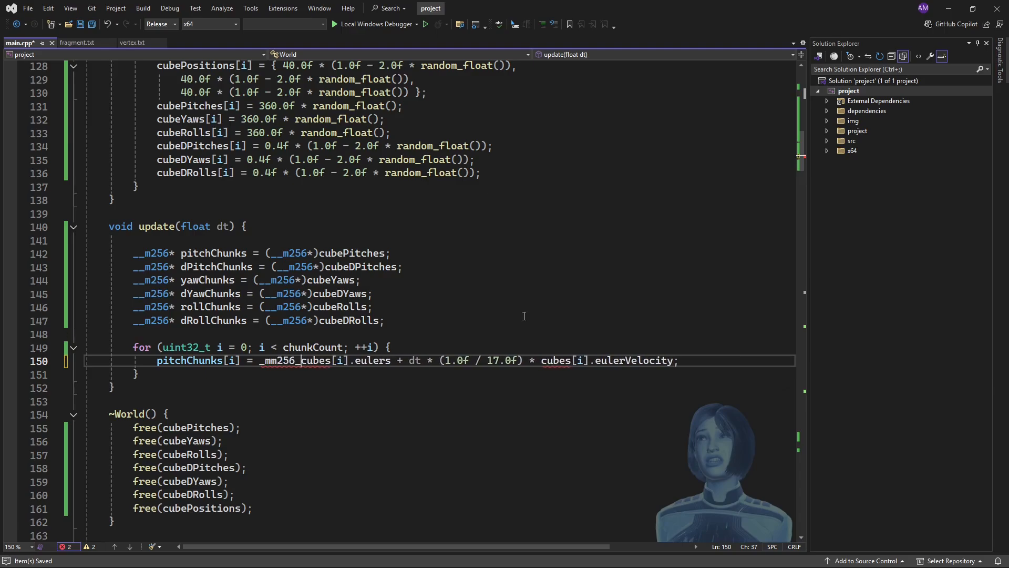
{"action": "type", "text": "fmadd_"}
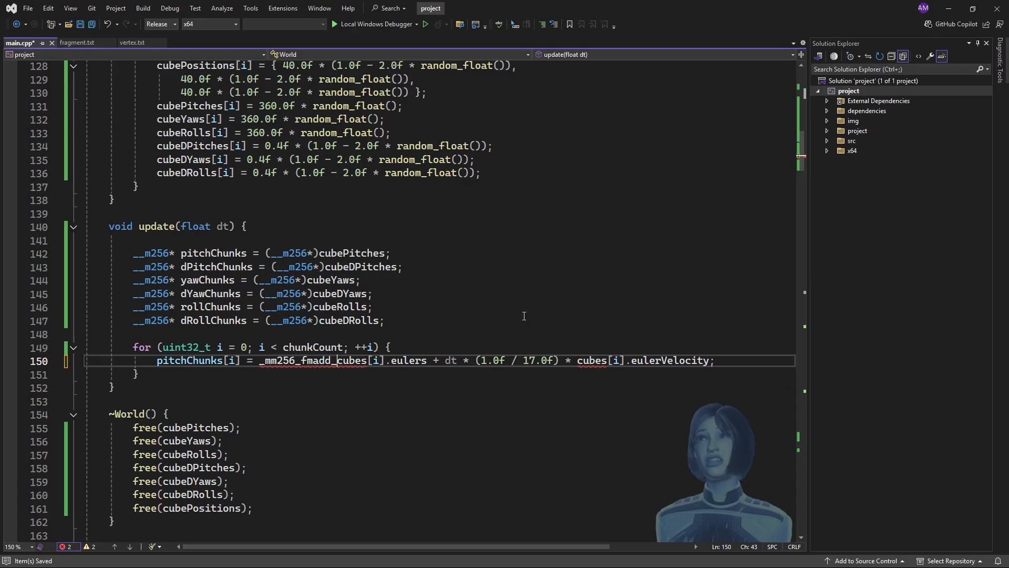
{"action": "type", "text": "ps("}
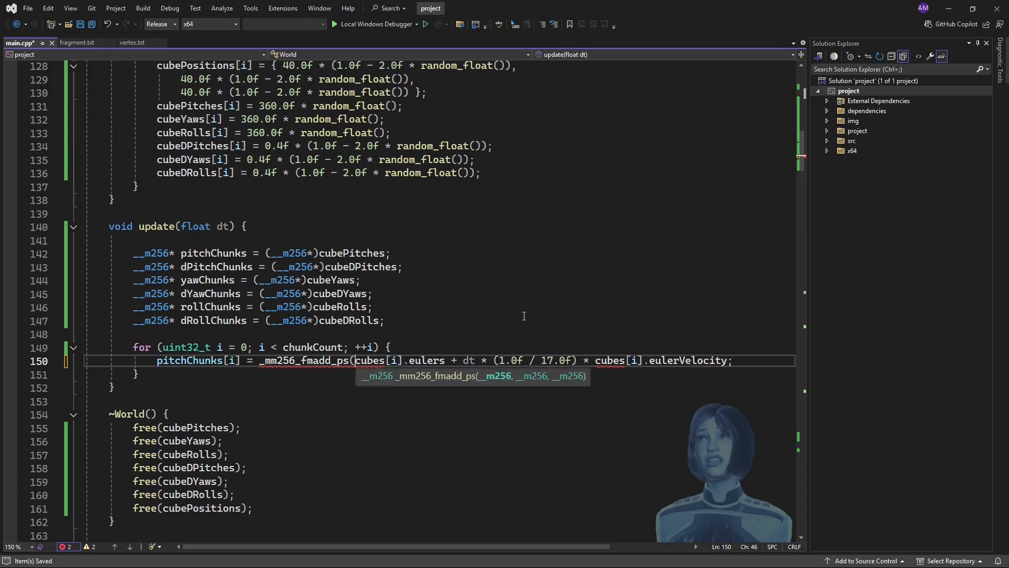
{"action": "mouse_move", "coordinate": [370, 376]}
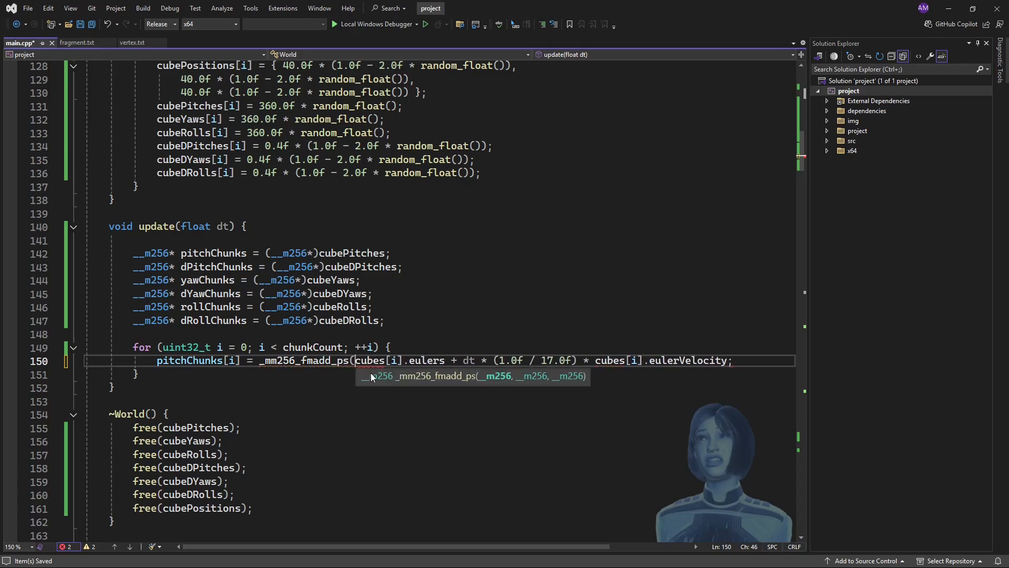
{"action": "mouse_move", "coordinate": [506, 381]}
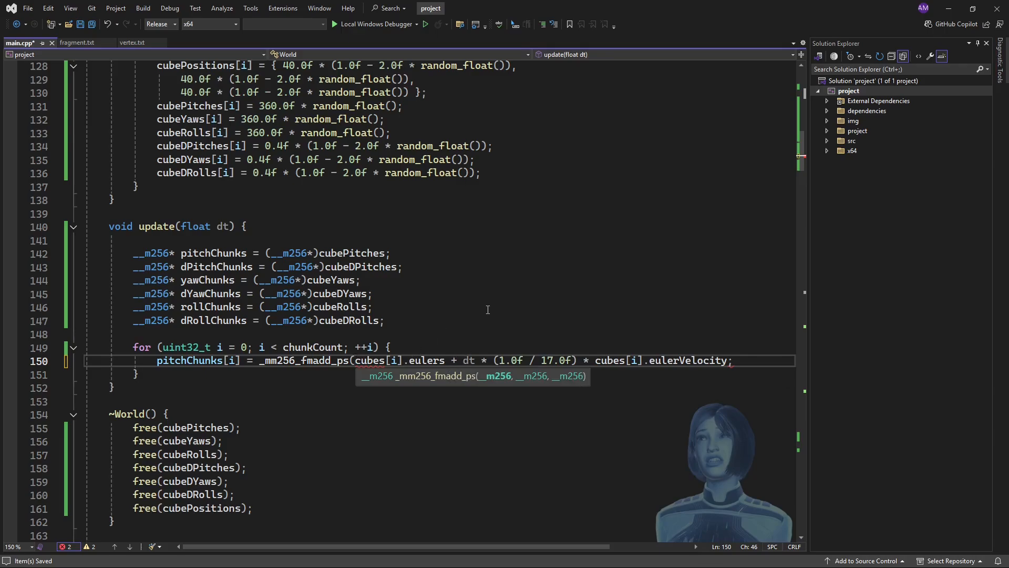
{"action": "type", "text": "_mm256"}
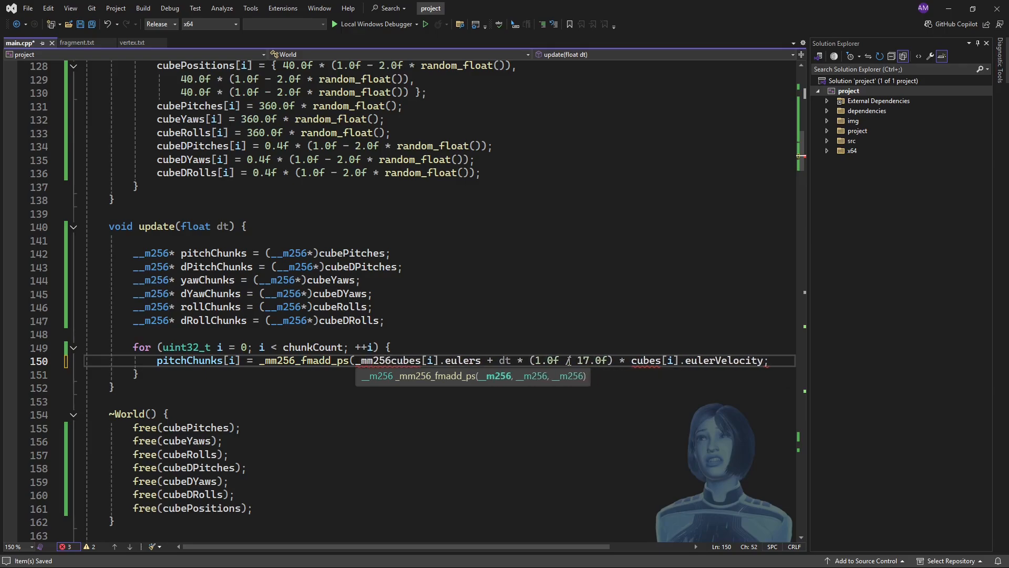
{"action": "type", "text": "_set"}
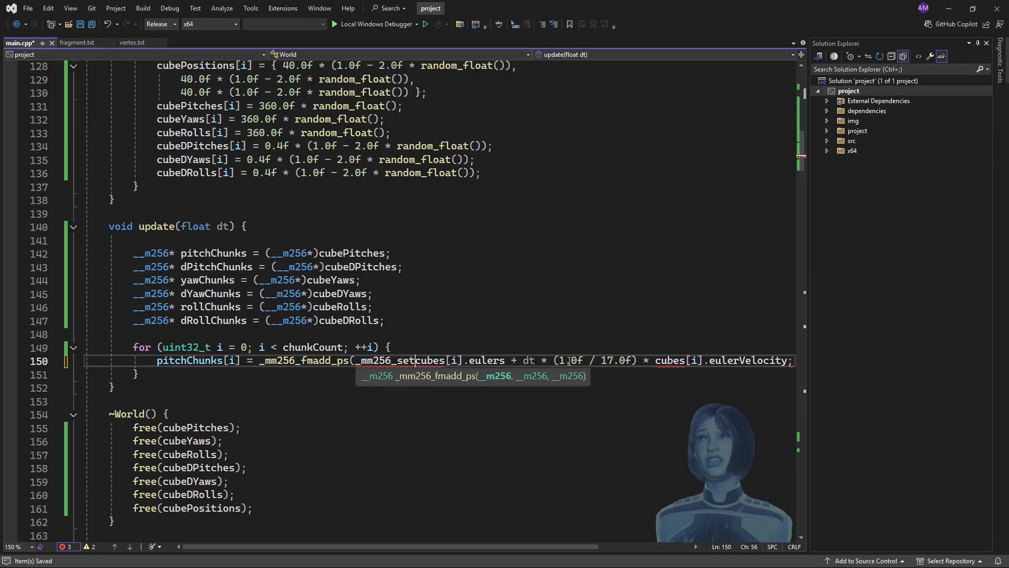
{"action": "type", "text": "1_ps("}
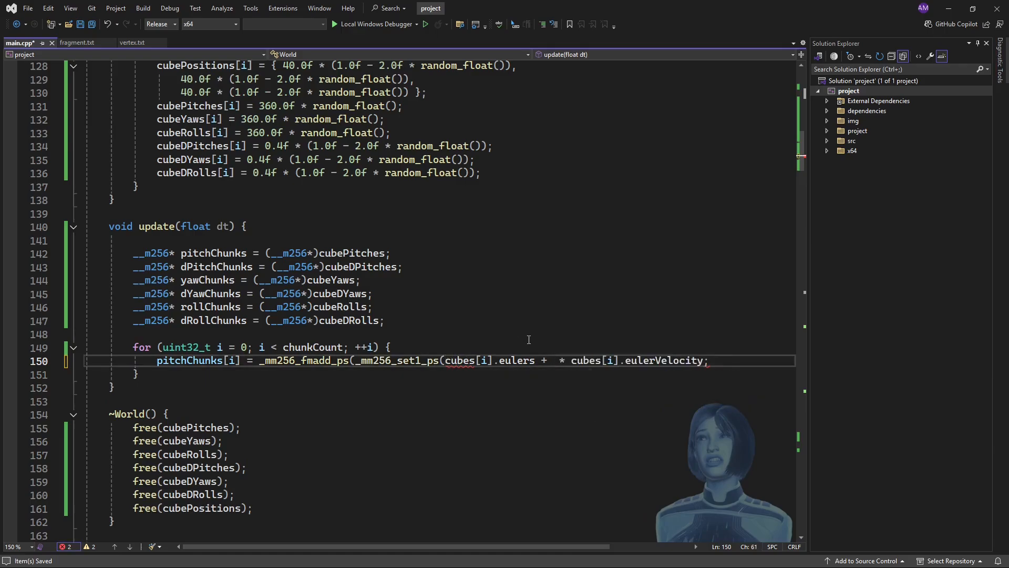
{"action": "type", "text": "dt * (1.0f / 17.0f))"}
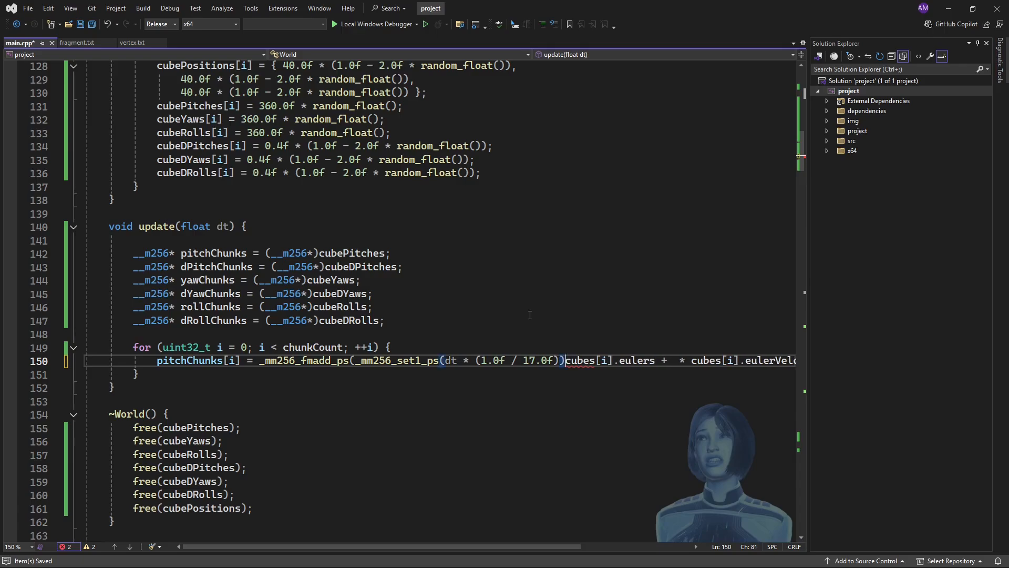
{"action": "key", "text": "Enter"}
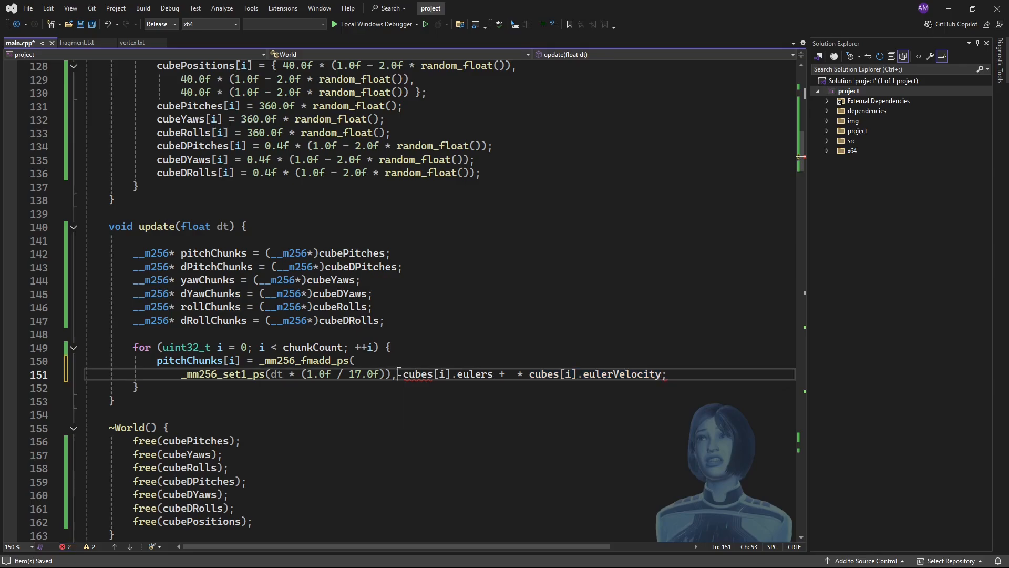
{"action": "type", "text": "dPitchChunks[i]"}
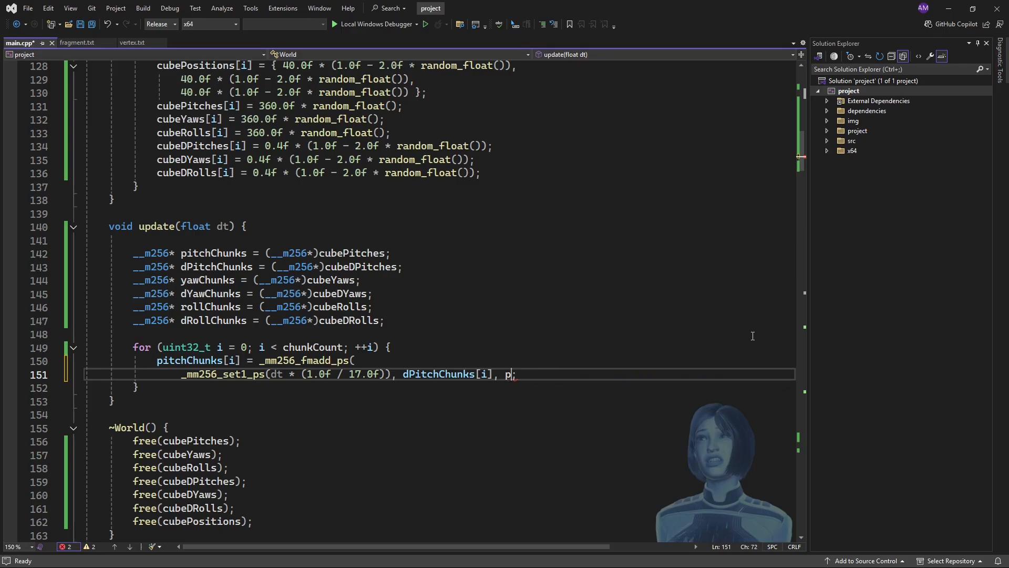
Complete the pitch fmadd call with pitchChunks[i] as its third argument.
{"action": "type", "text": "itchChunks[i])"}
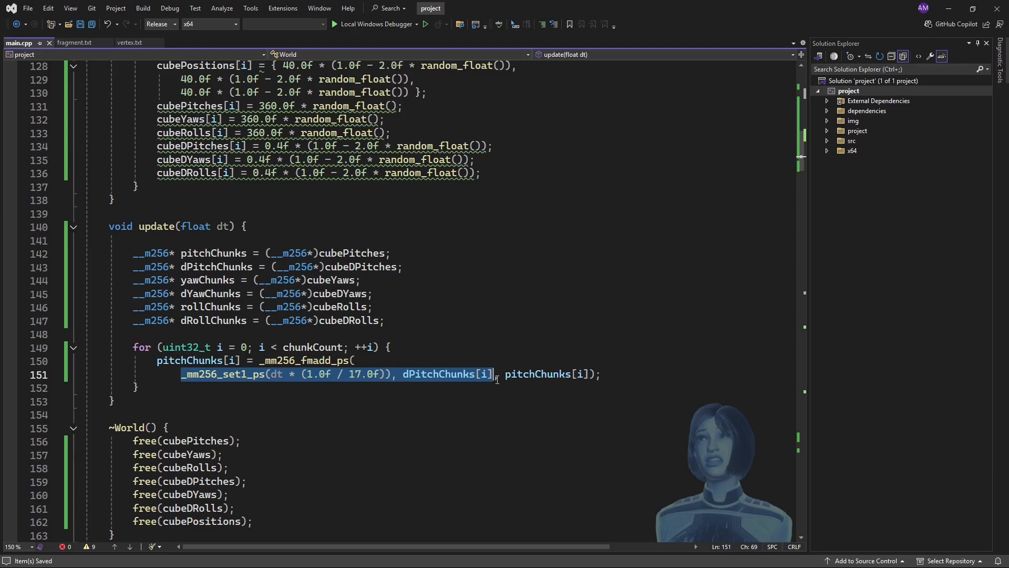
{"action": "mouse_move", "coordinate": [444, 374]}
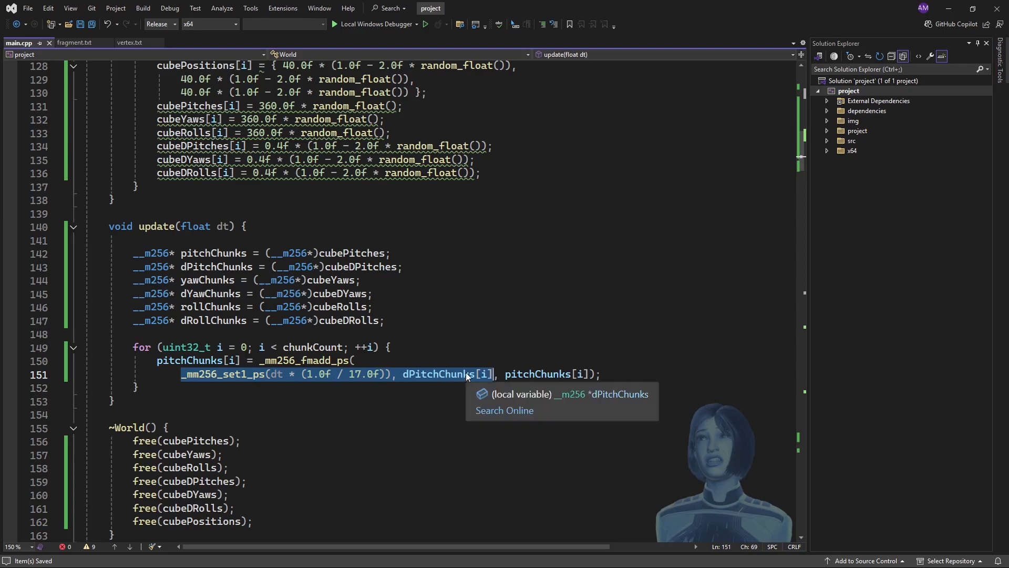
{"action": "mouse_move", "coordinate": [376, 379]}
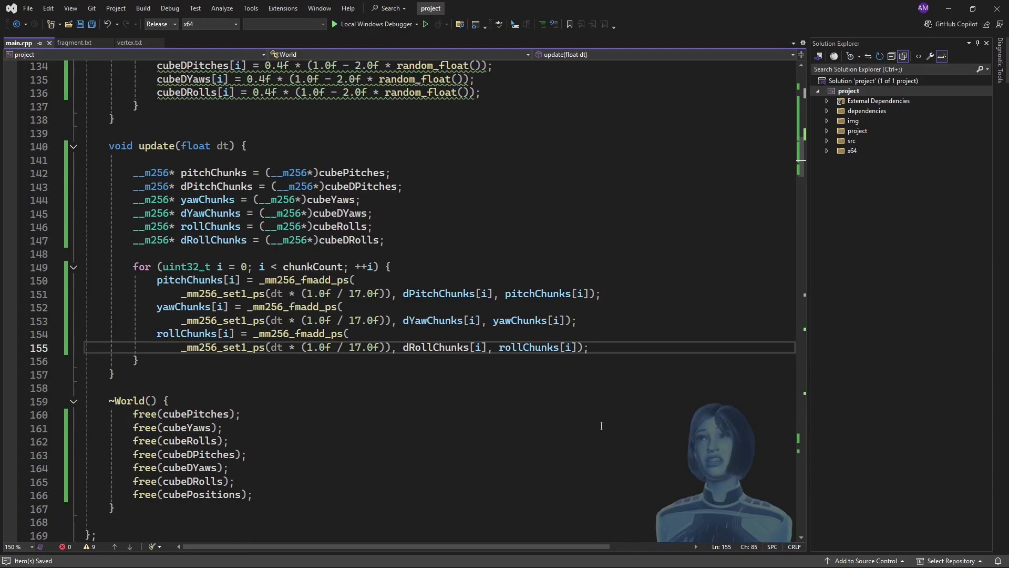
Run the project with Local Windows Debugger to test the vectorized update.
{"action": "left_click", "coordinate": [586, 347]}
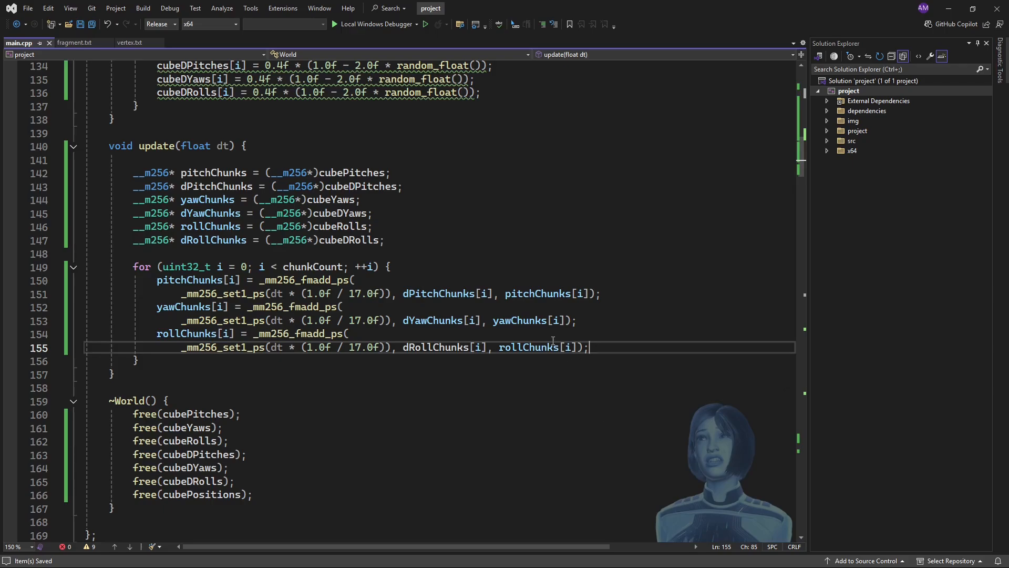
{"action": "left_click", "coordinate": [334, 23]}
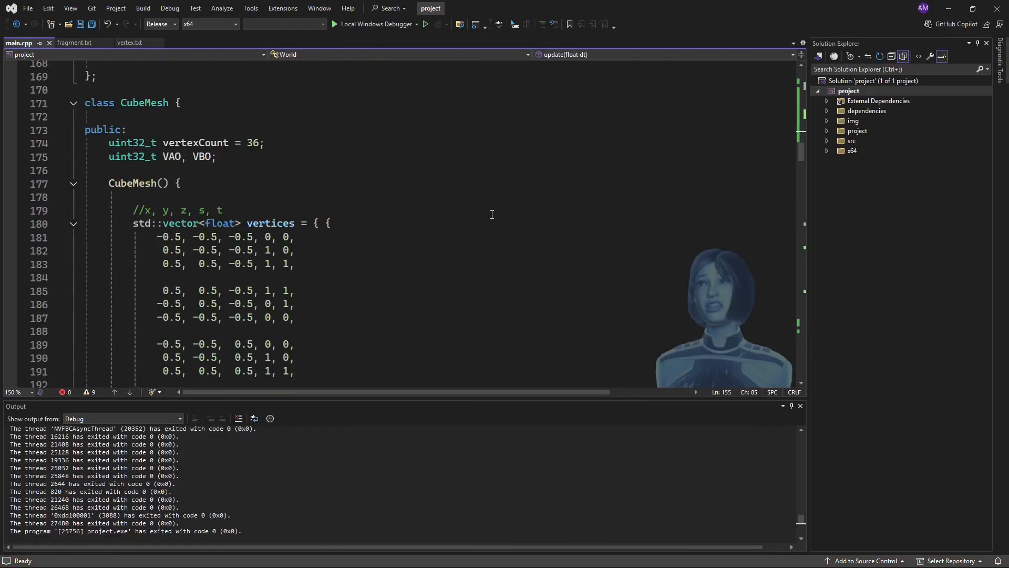
{"action": "scroll", "scroll_direction": "down", "scroll_amount": 3}
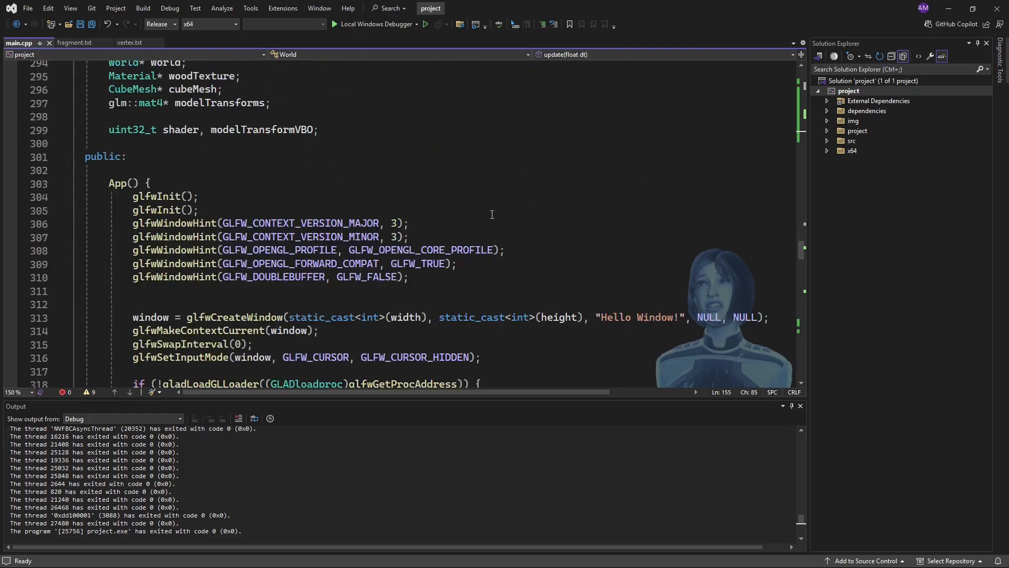
{"action": "scroll", "scroll_direction": "down", "scroll_amount": 3}
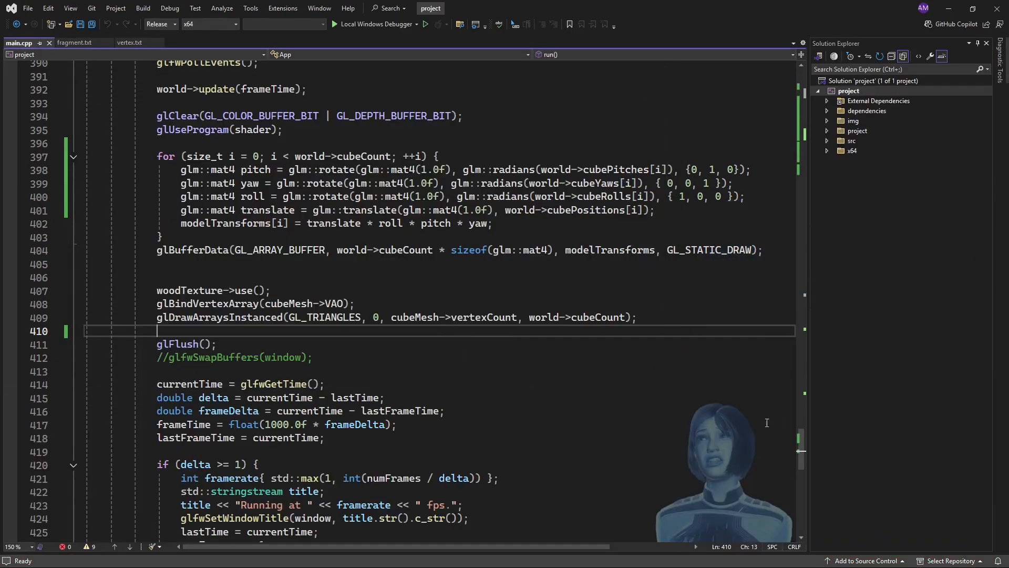
{"action": "left_click", "coordinate": [444, 412]}
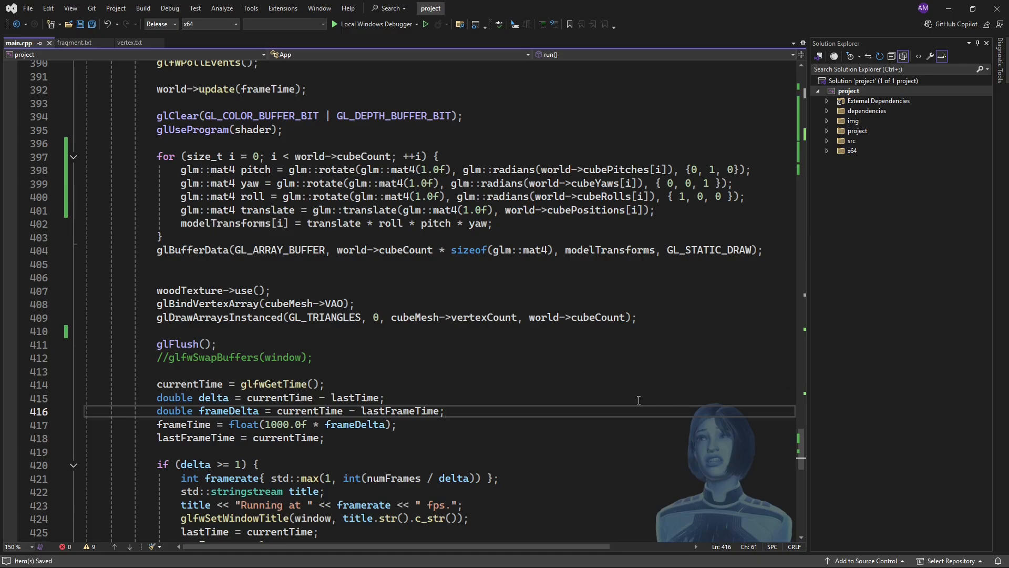
{"action": "mouse_move", "coordinate": [598, 372]}
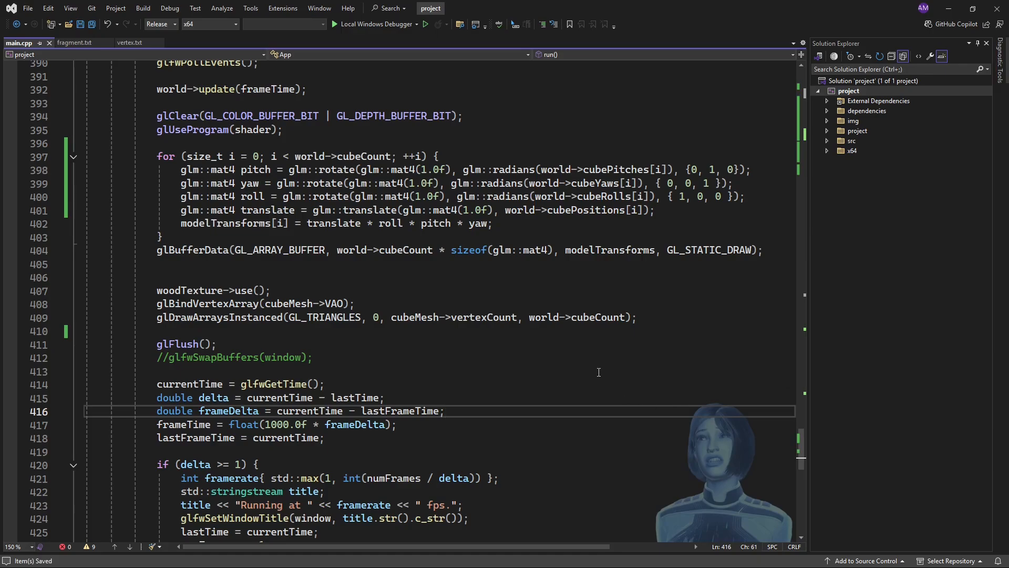